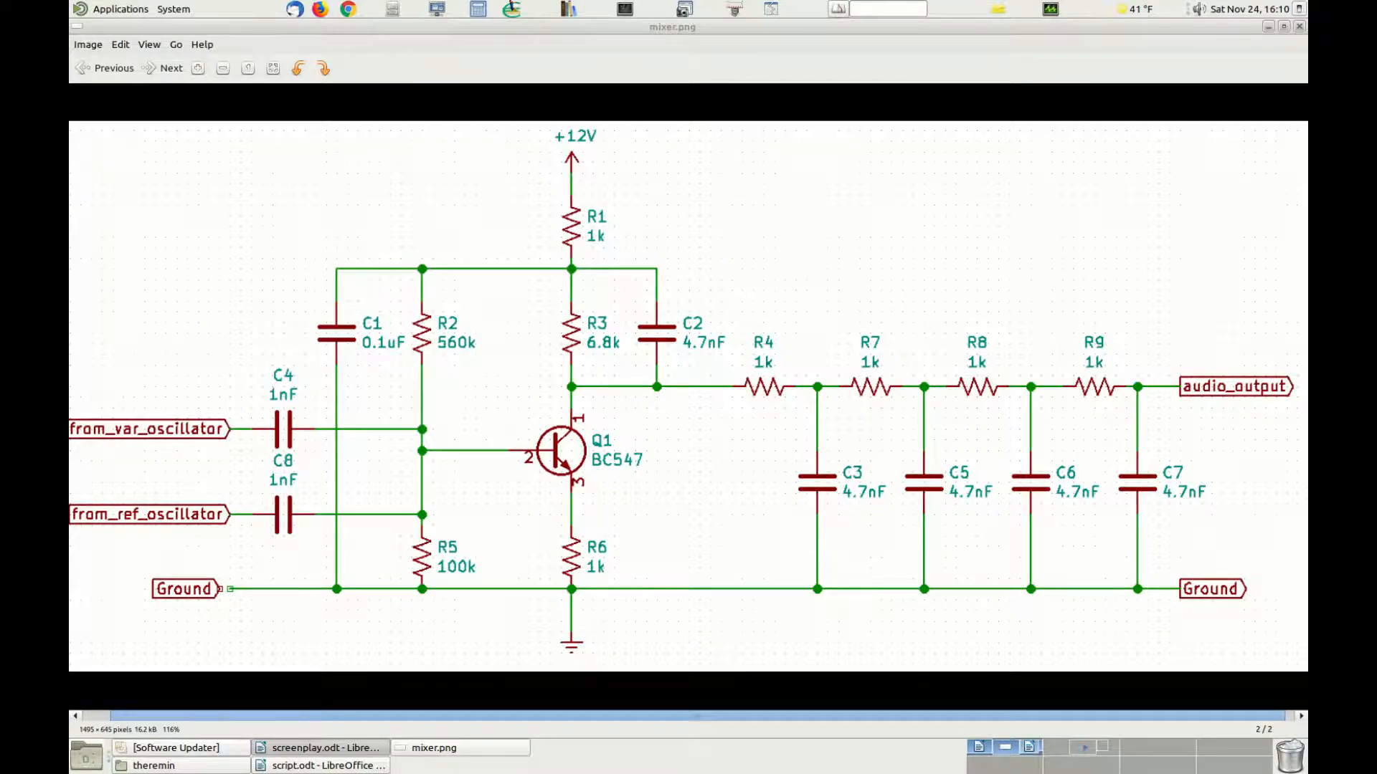
mouse_move(87, 199)
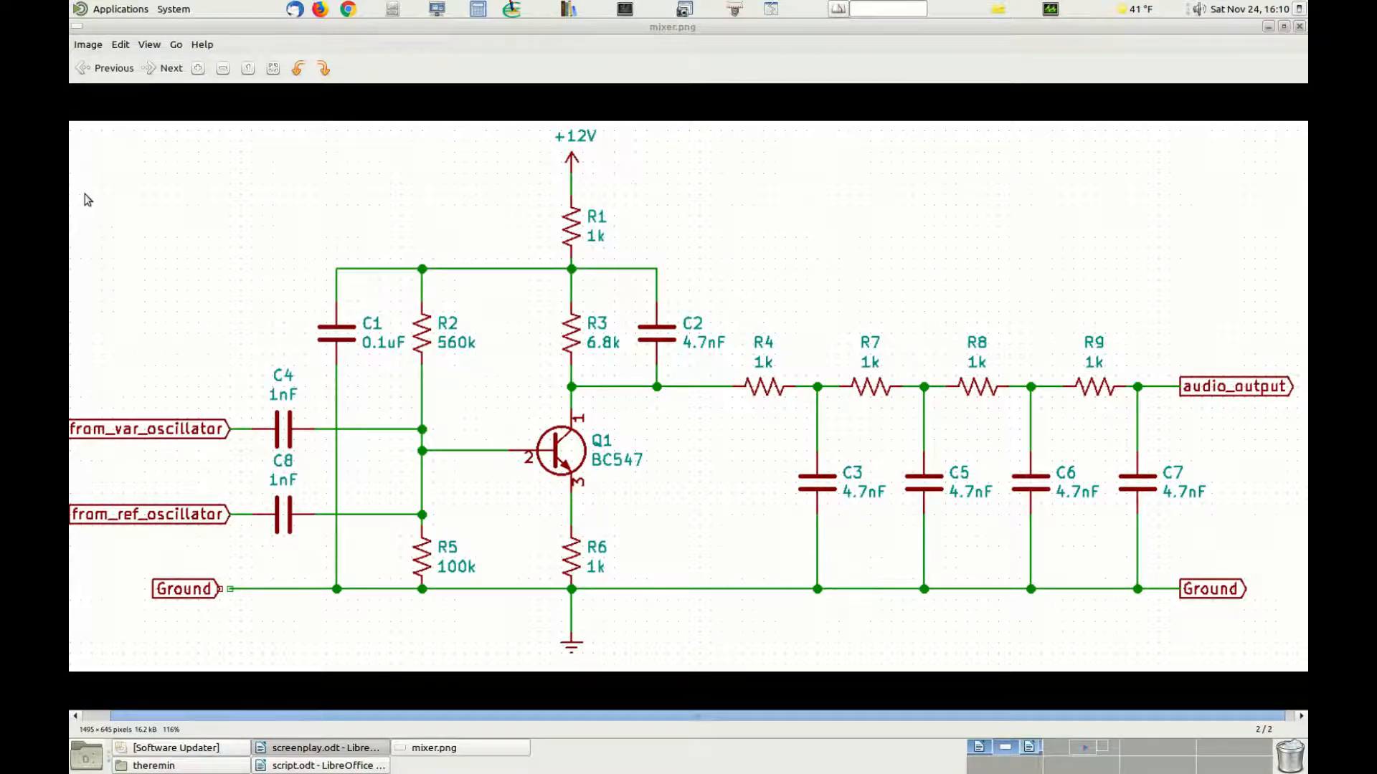
mouse_move(145, 405)
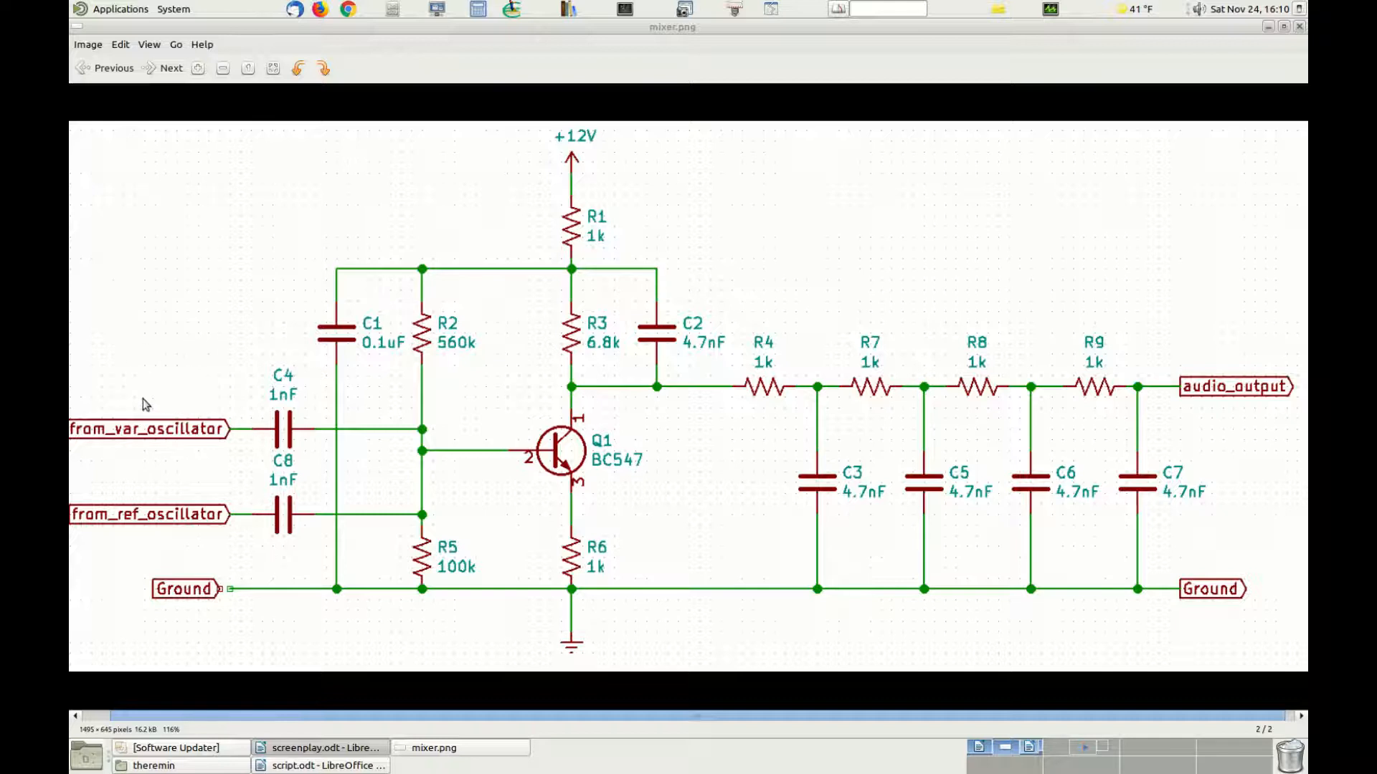
mouse_move(132, 526)
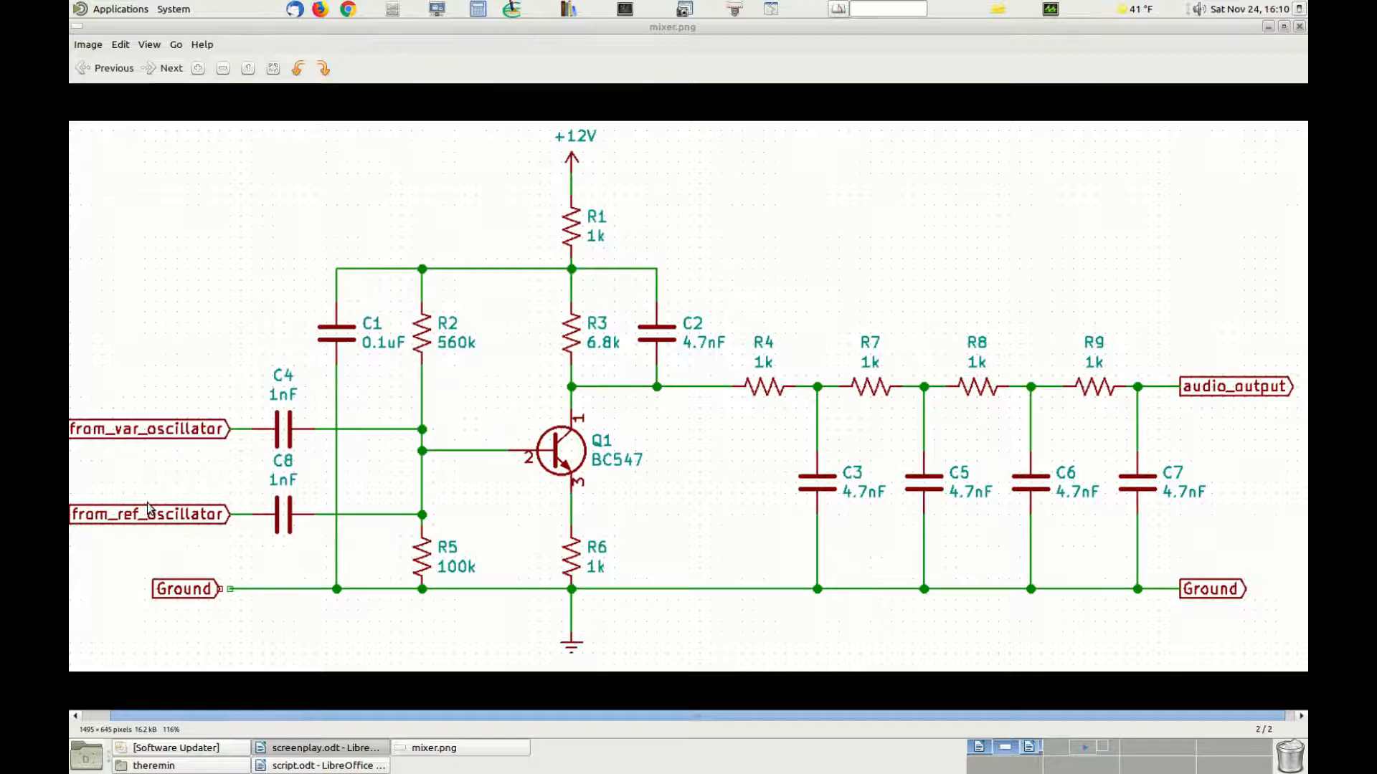
mouse_move(174, 431)
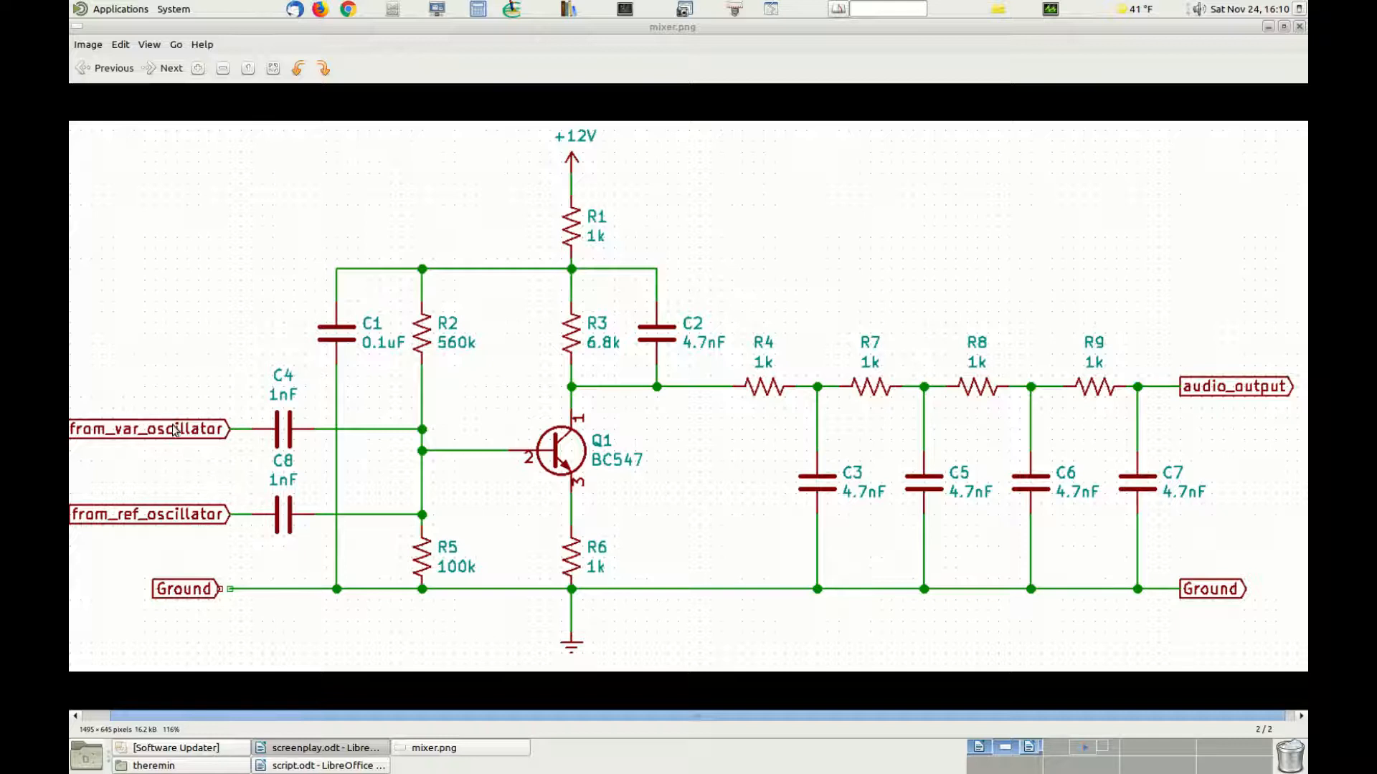
mouse_move(421, 507)
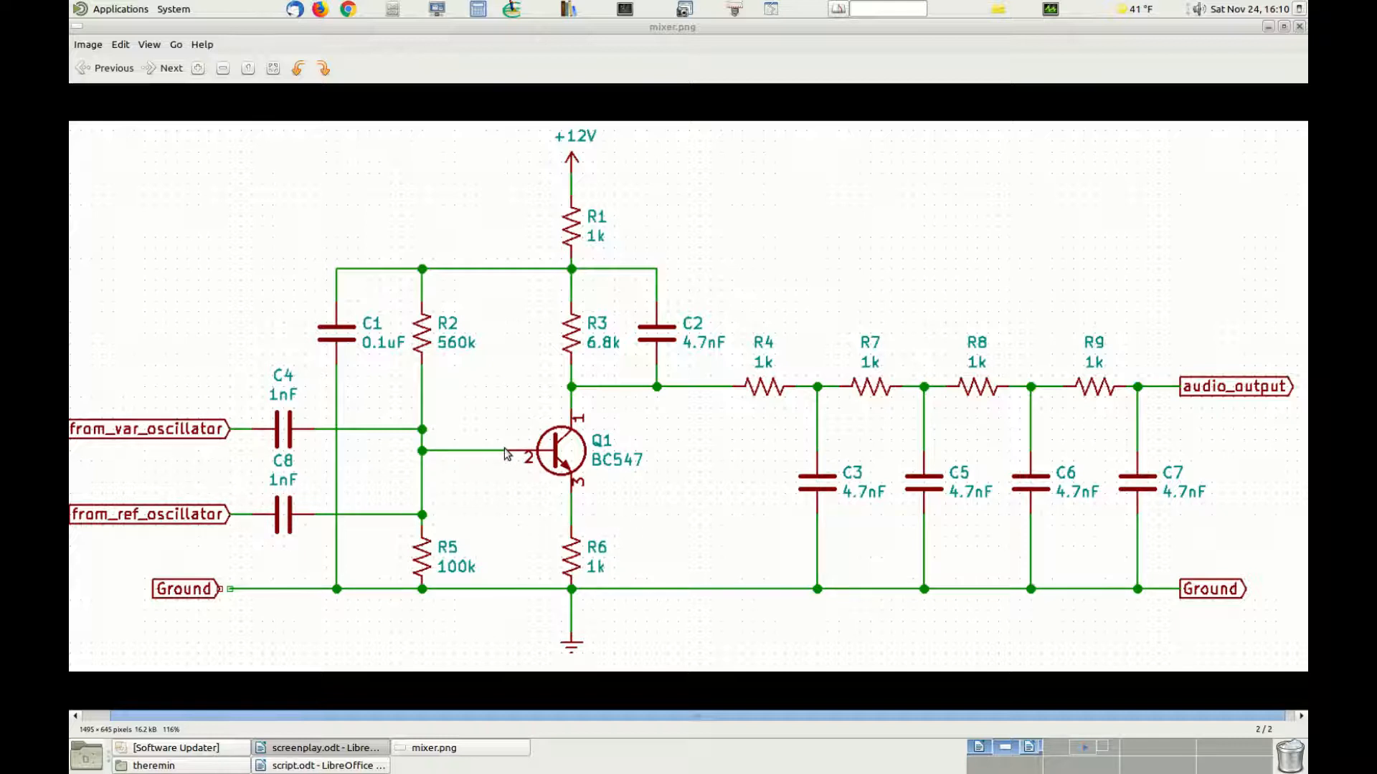
mouse_move(446, 439)
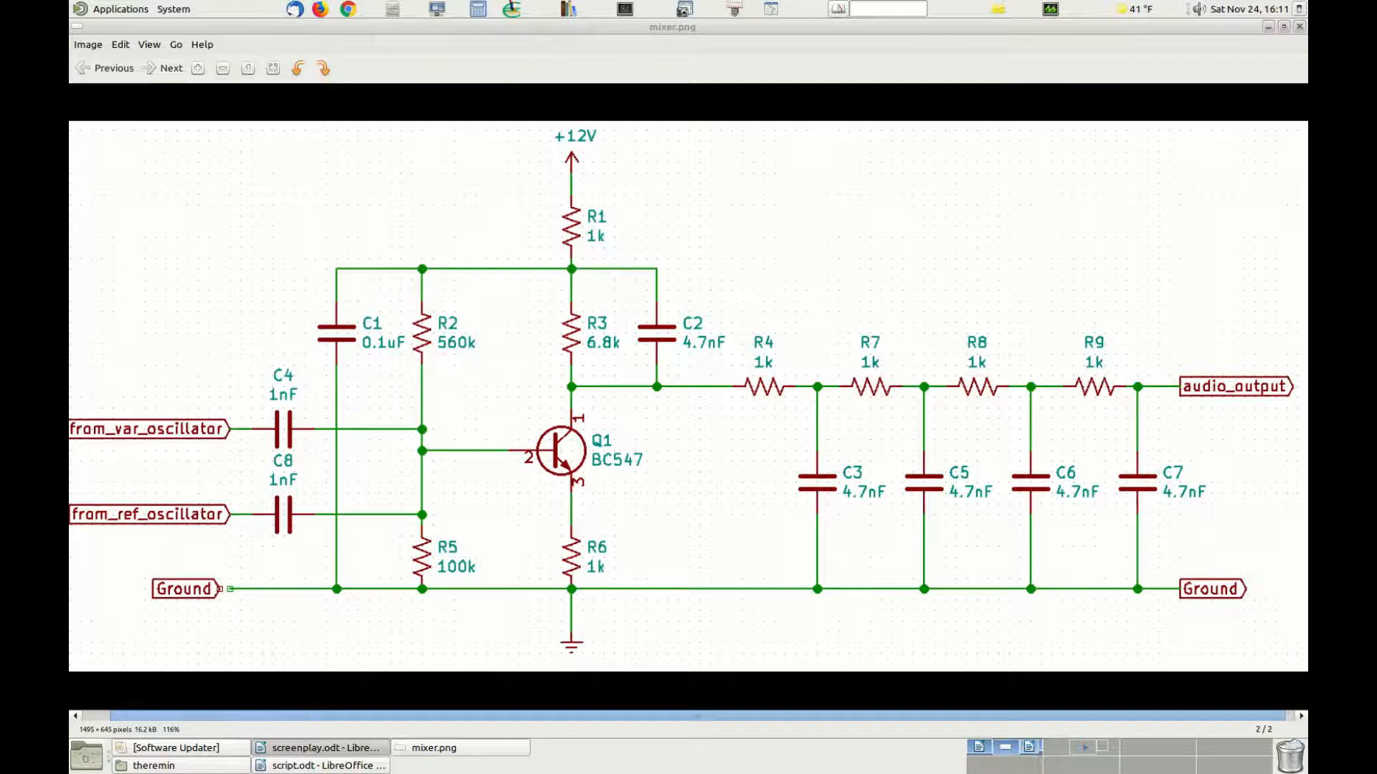
mouse_move(549, 430)
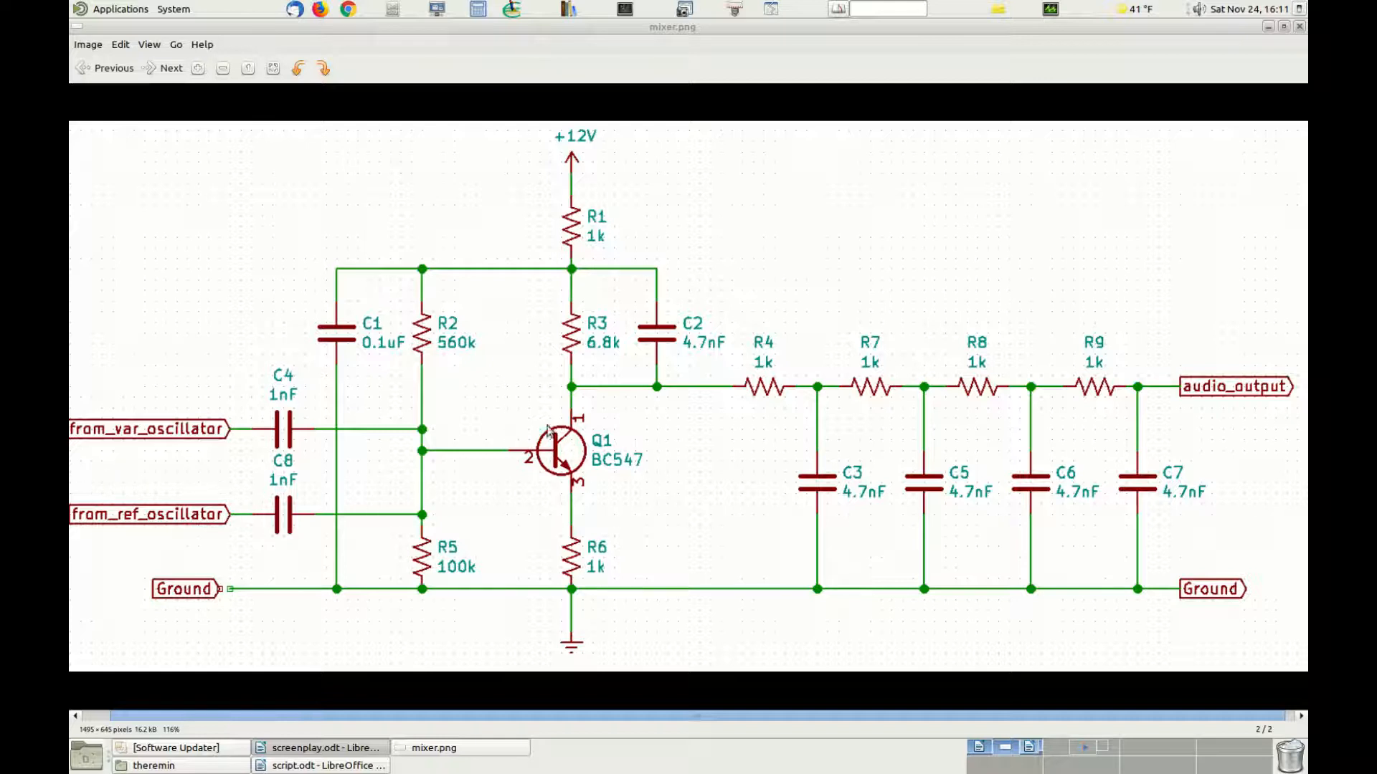
mouse_move(518, 463)
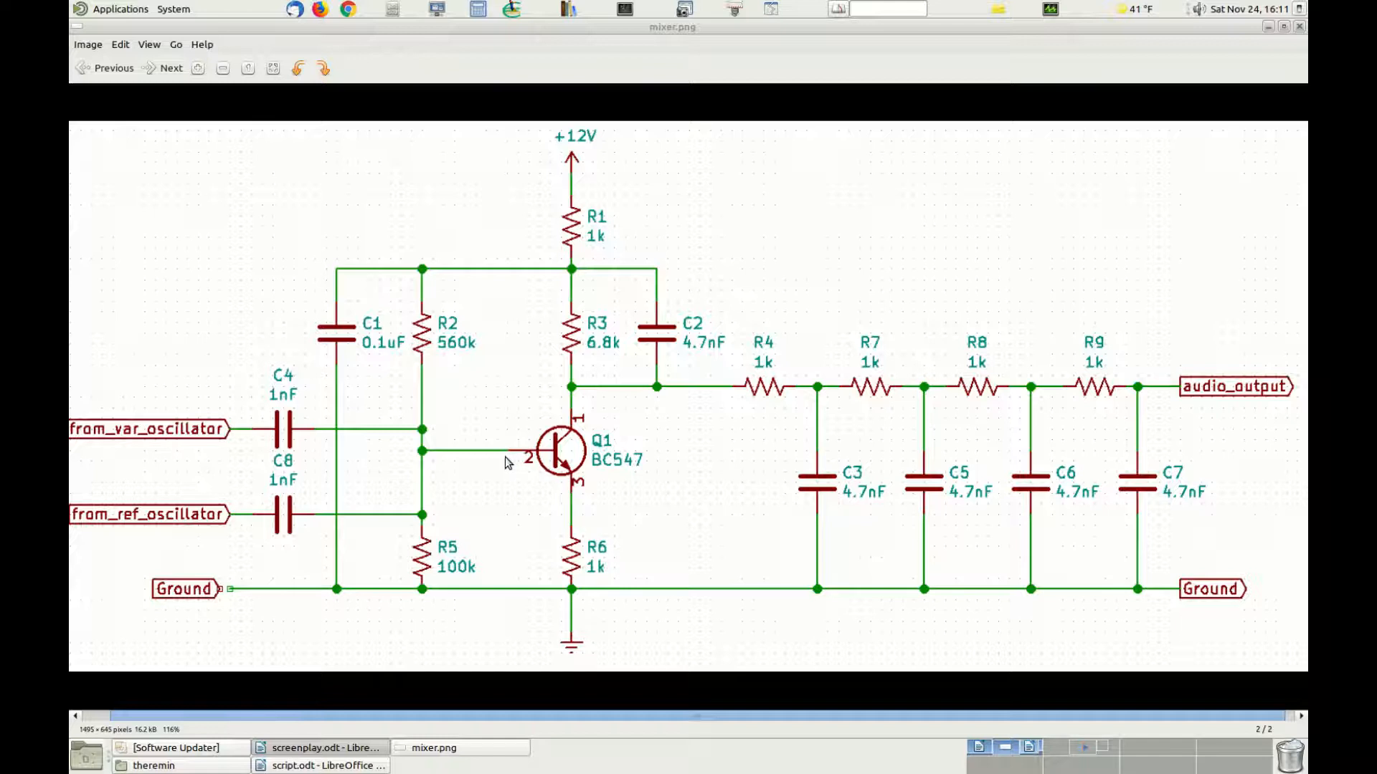
mouse_move(431, 355)
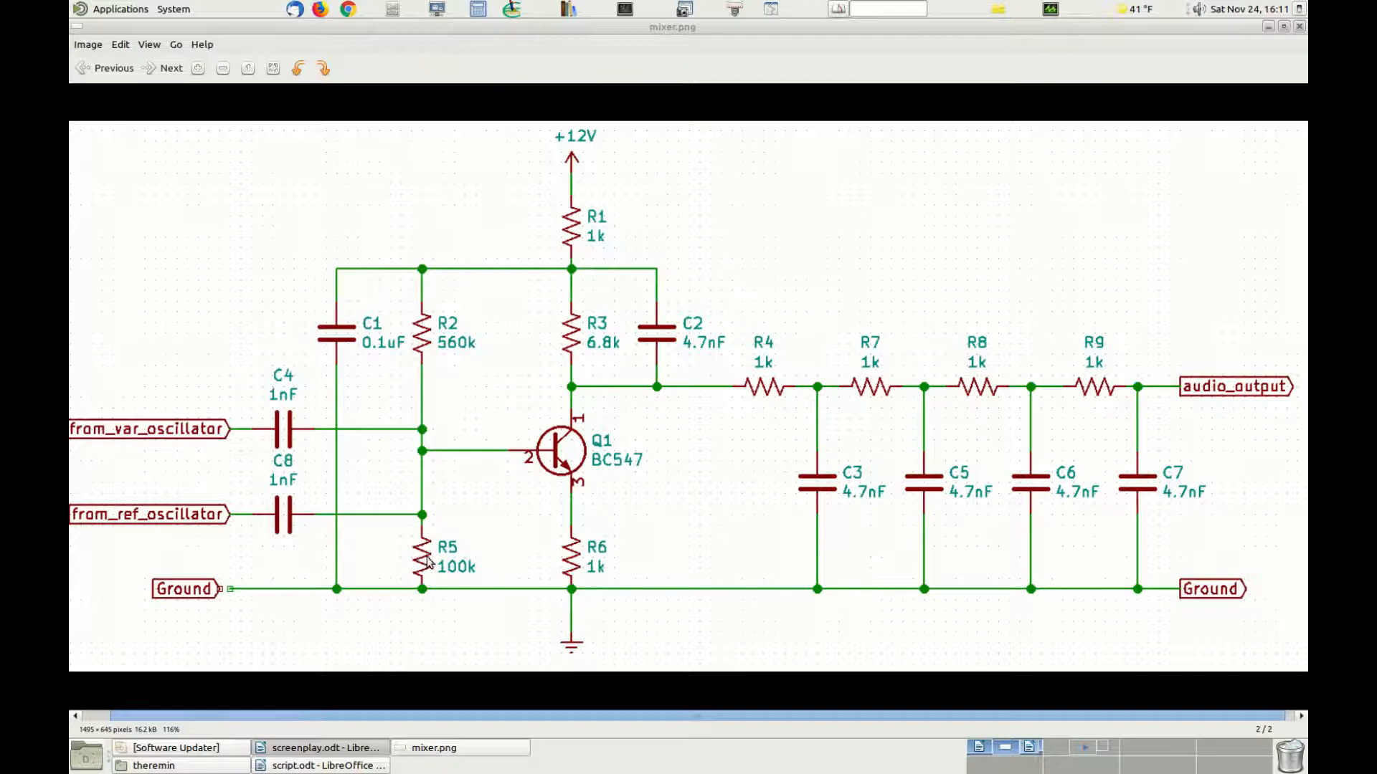
mouse_move(575, 563)
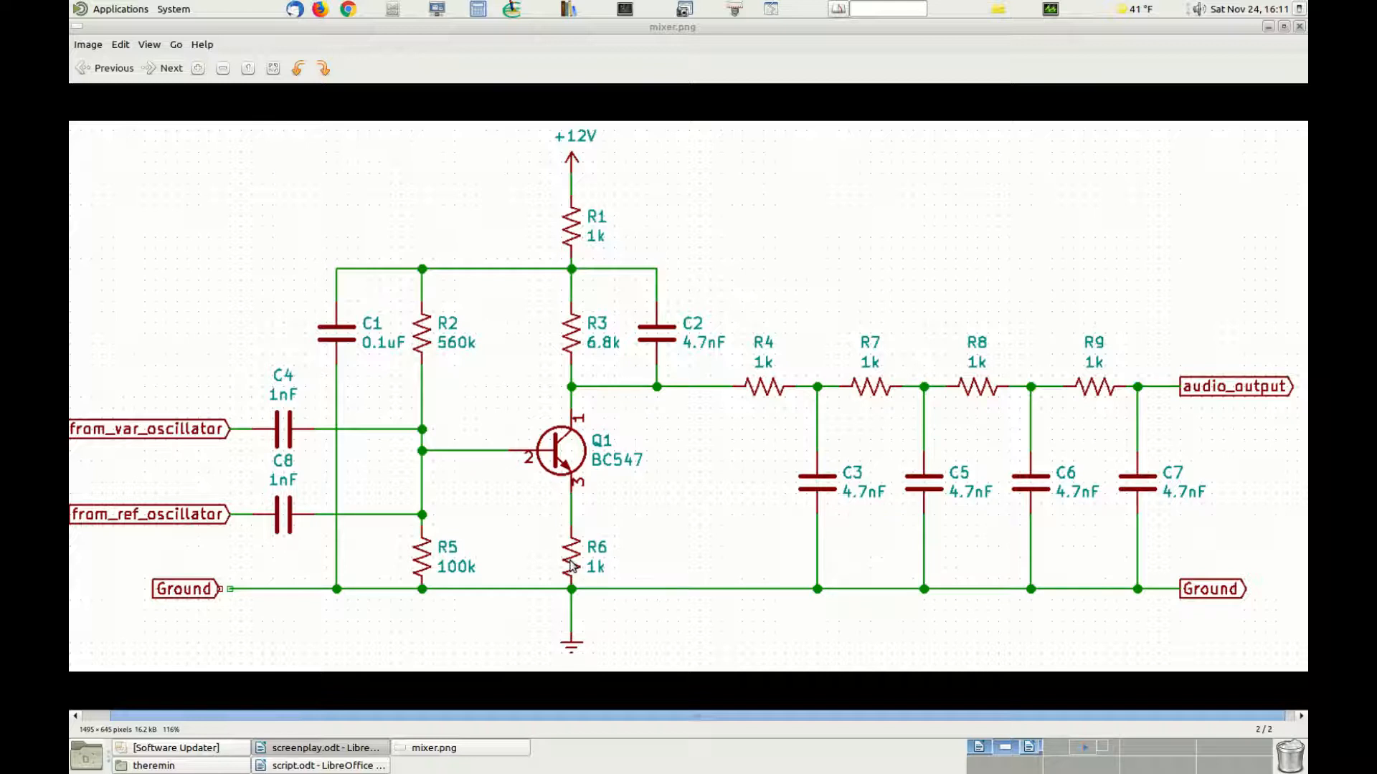
mouse_move(584, 569)
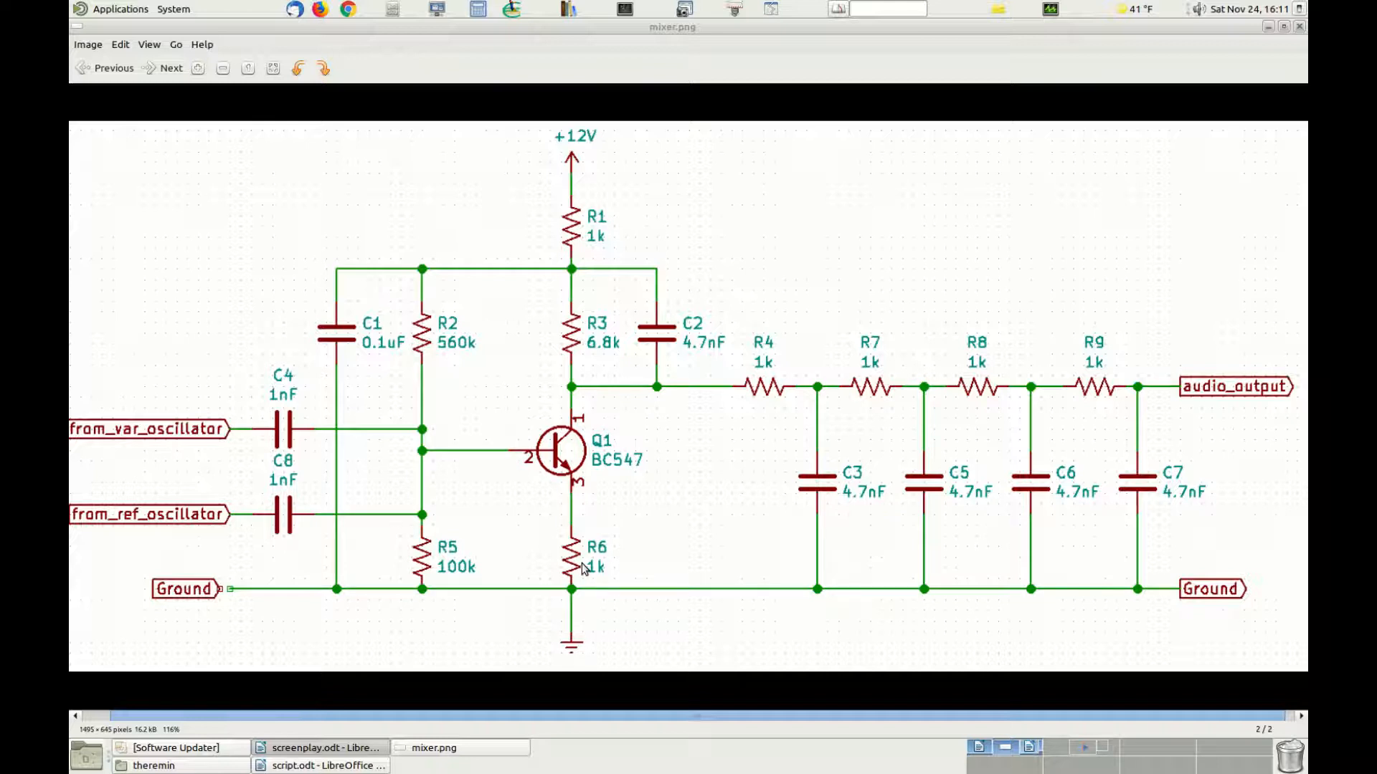
mouse_move(561, 538)
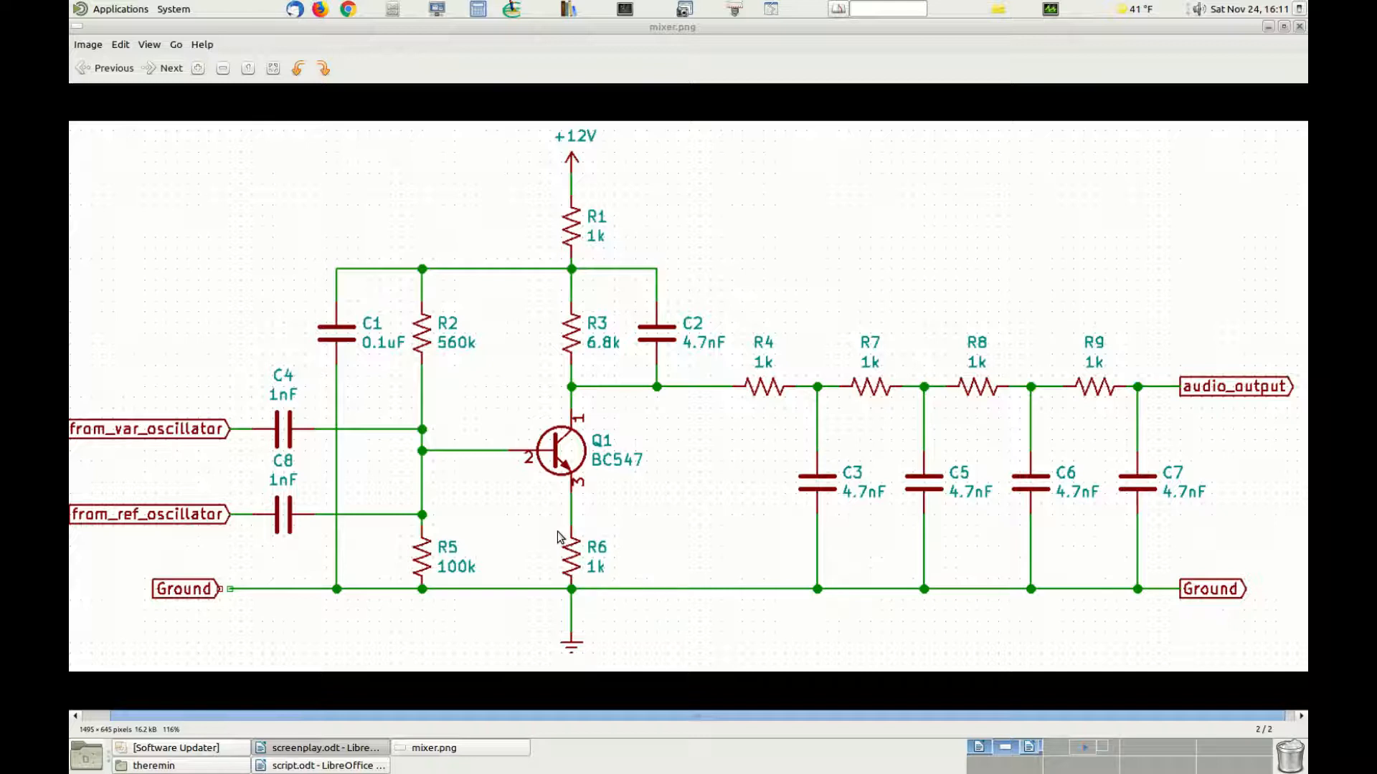
mouse_move(538, 531)
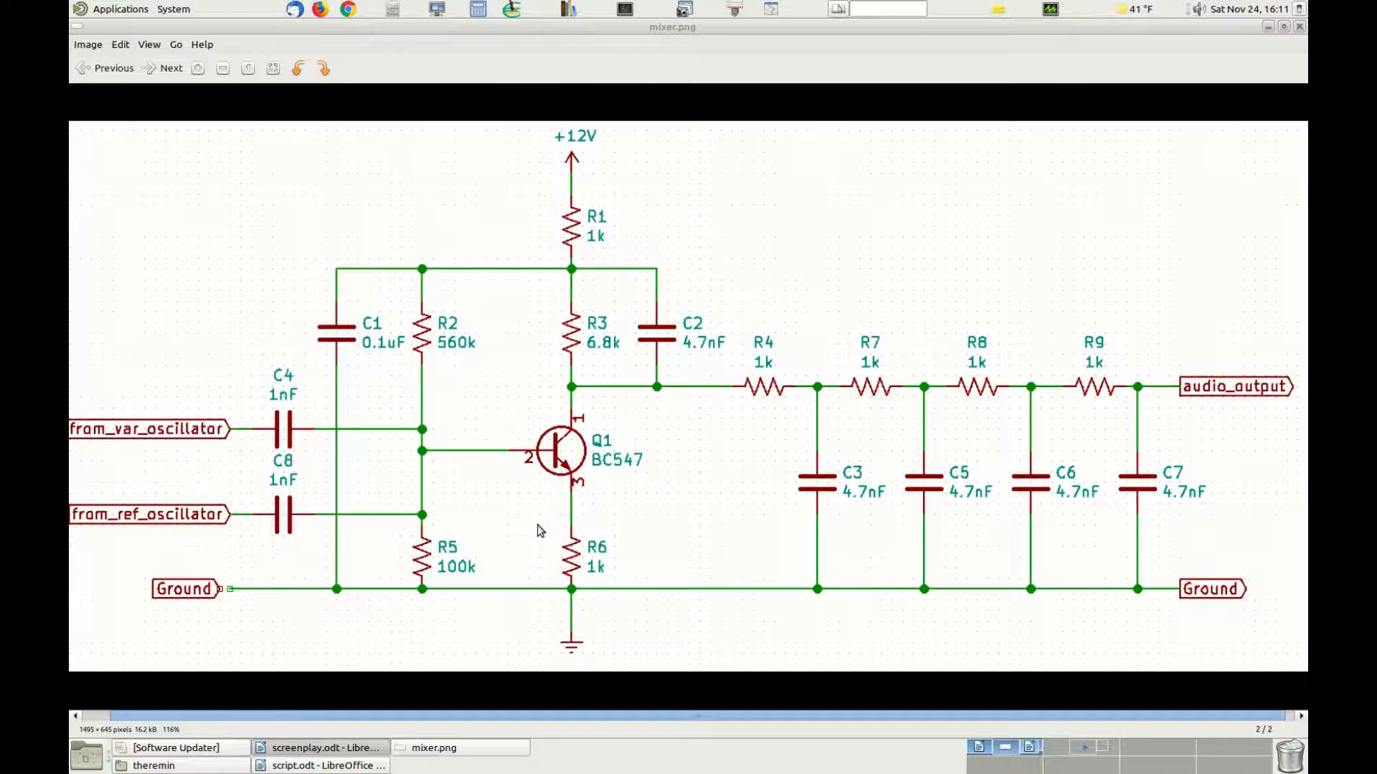
mouse_move(518, 527)
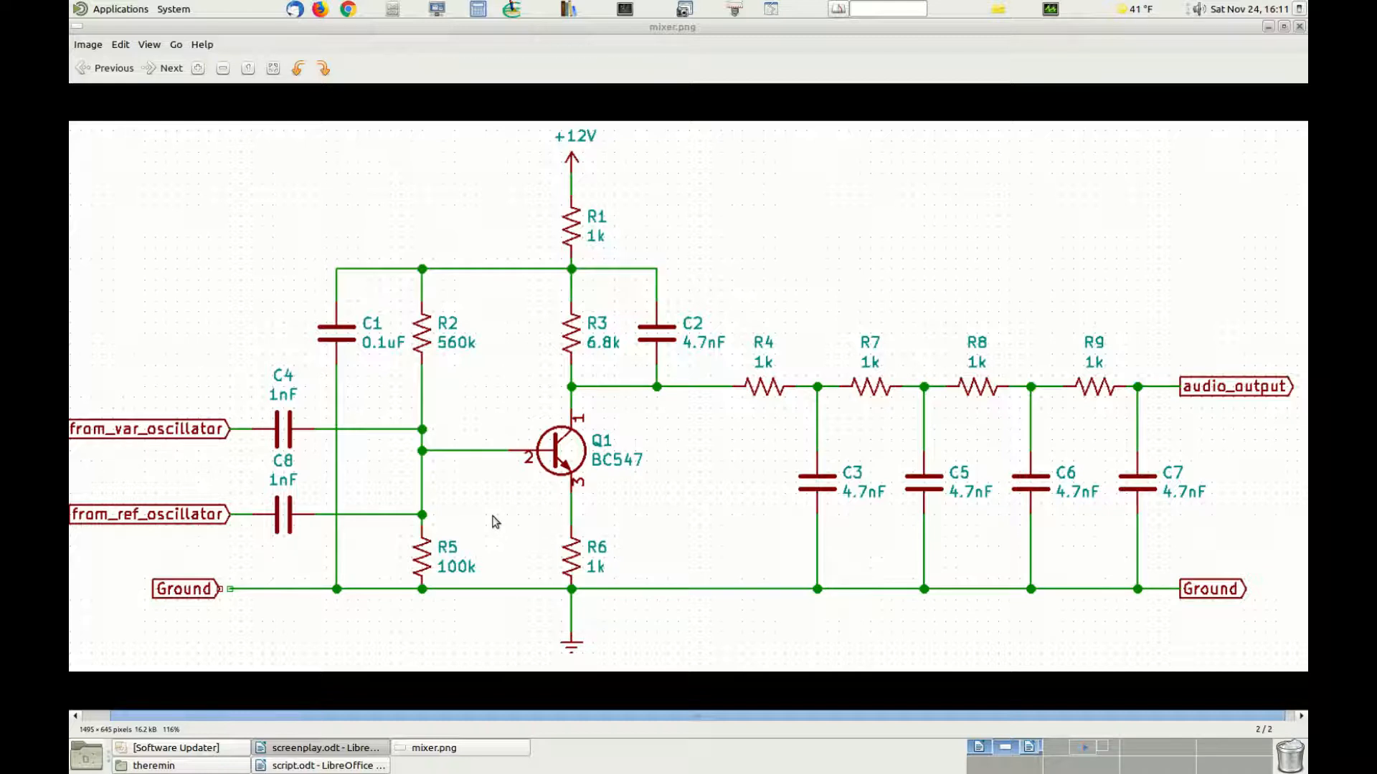
mouse_move(465, 505)
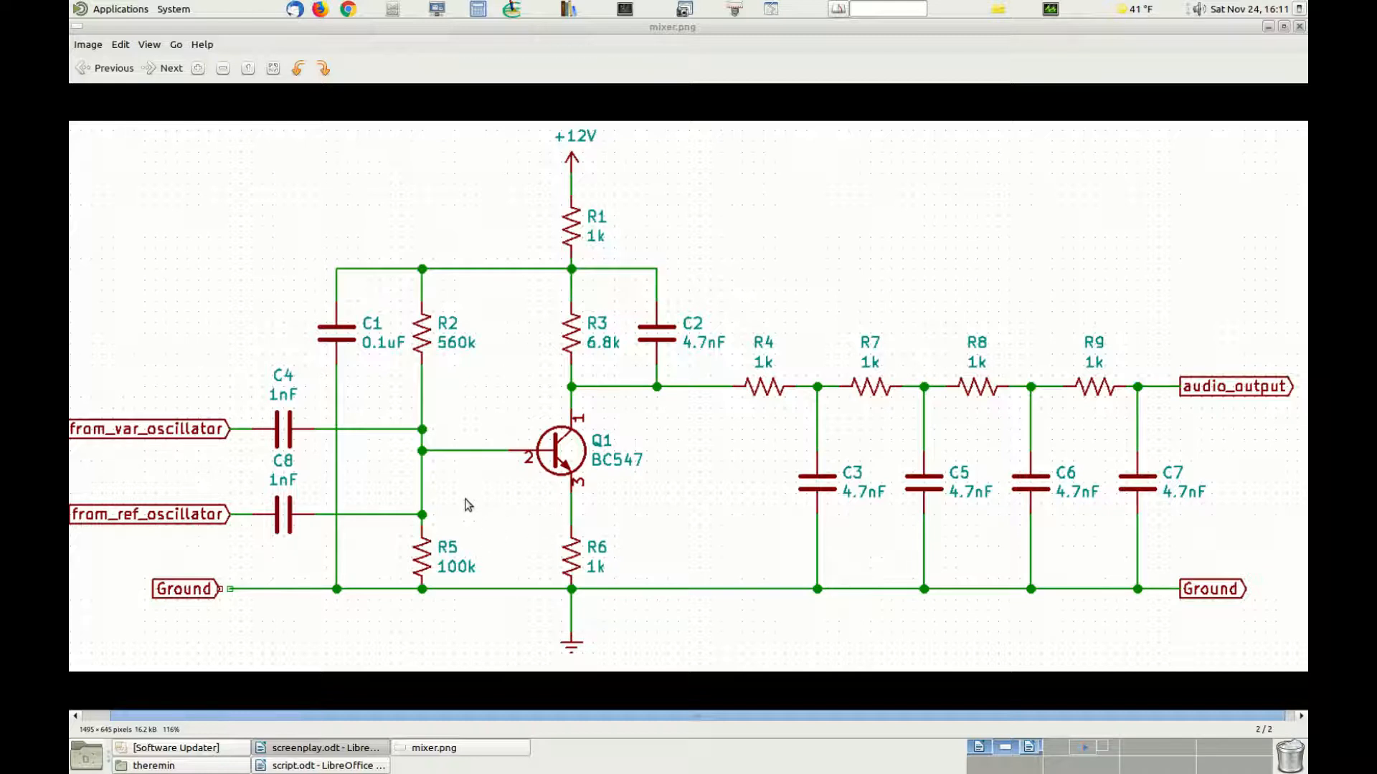
mouse_move(491, 525)
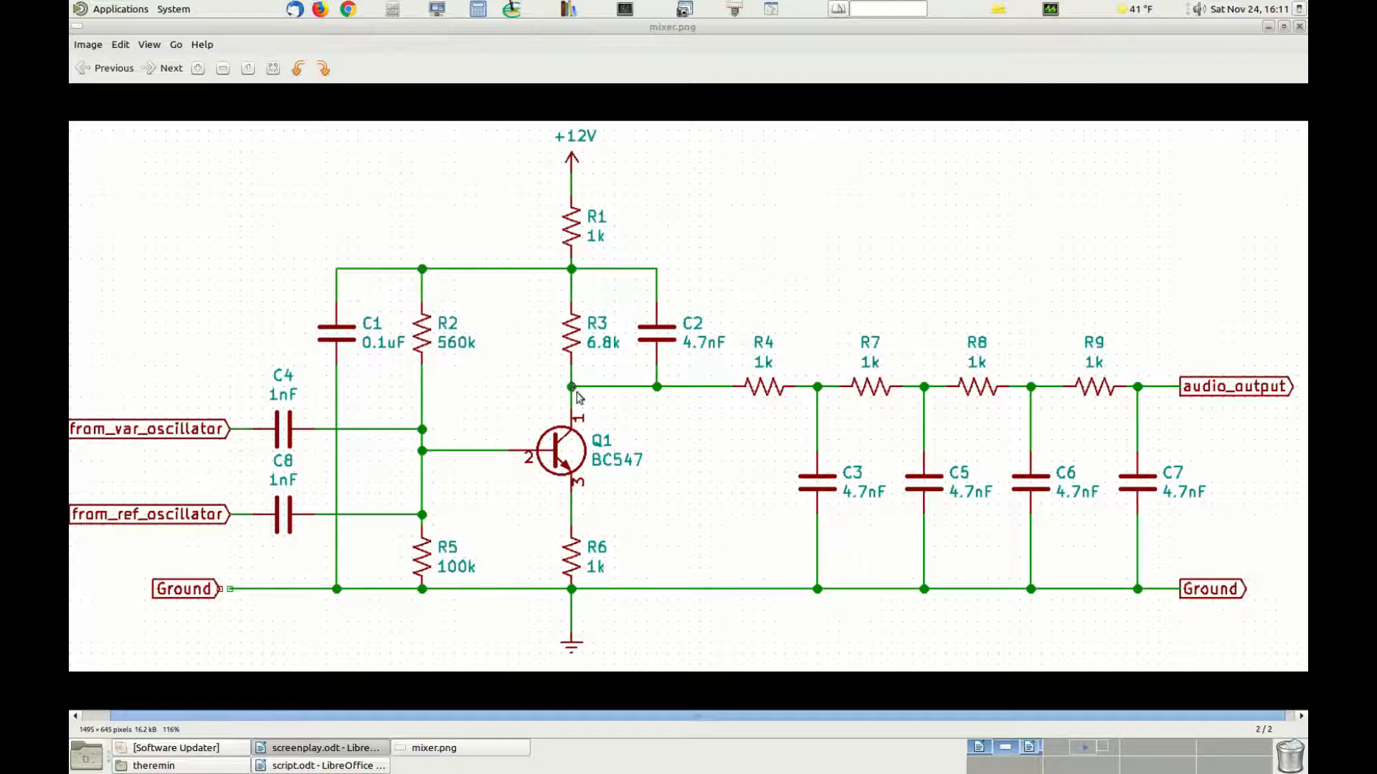
mouse_move(590, 385)
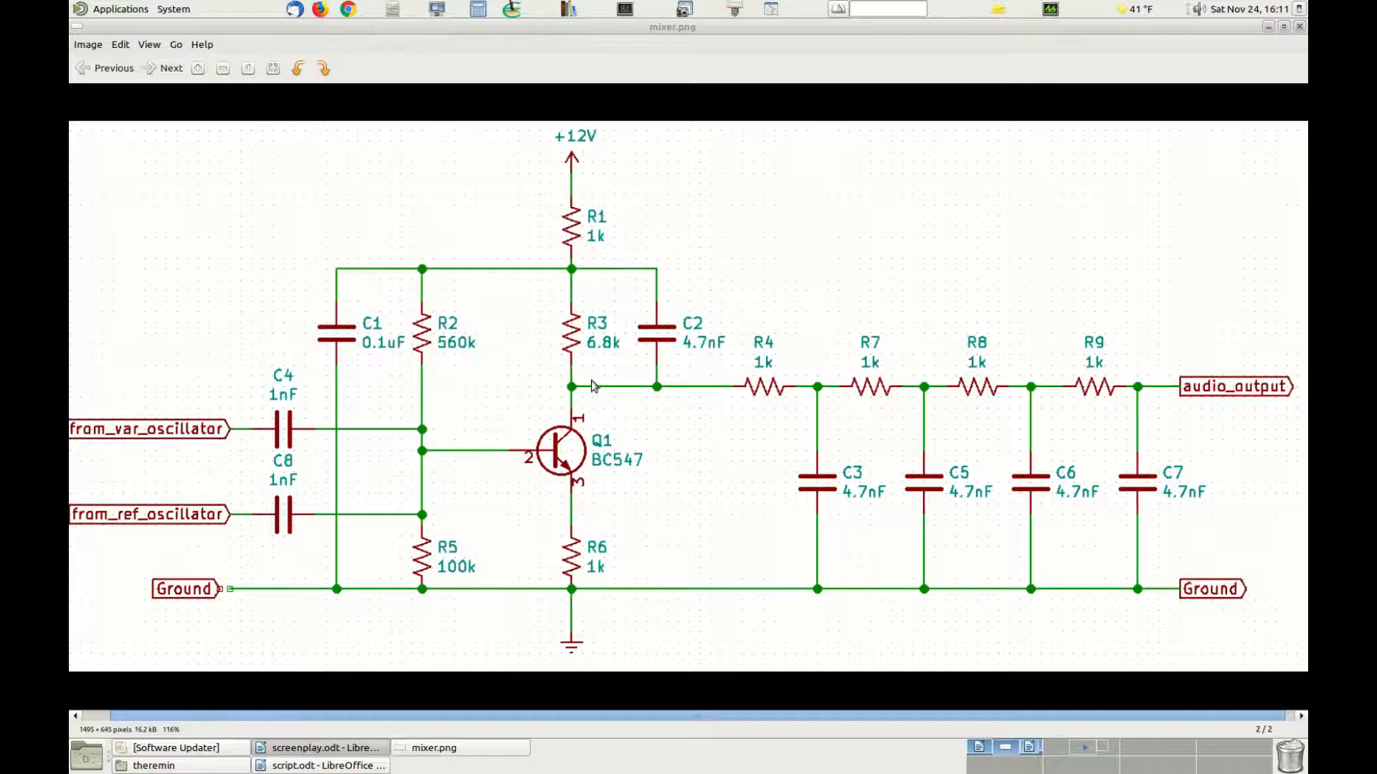
mouse_move(869, 455)
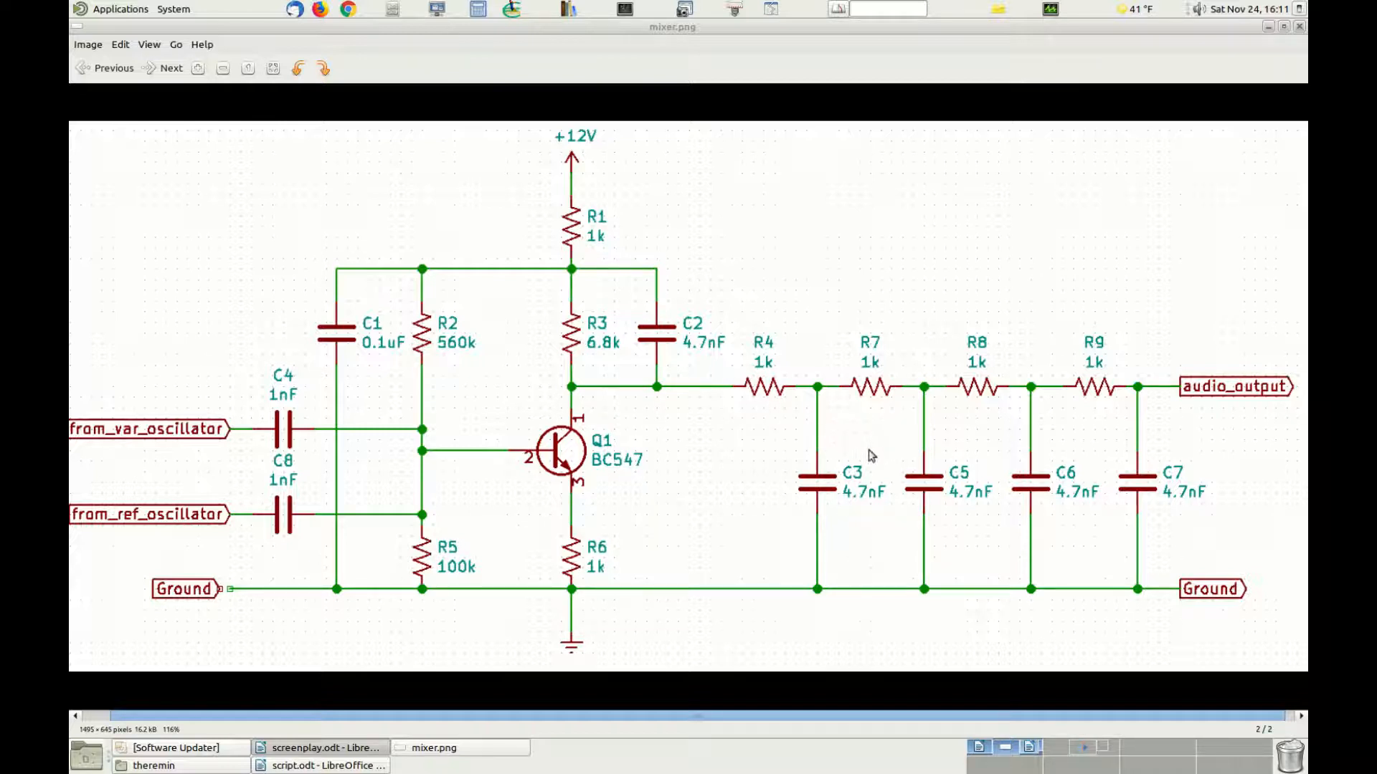
mouse_move(980, 414)
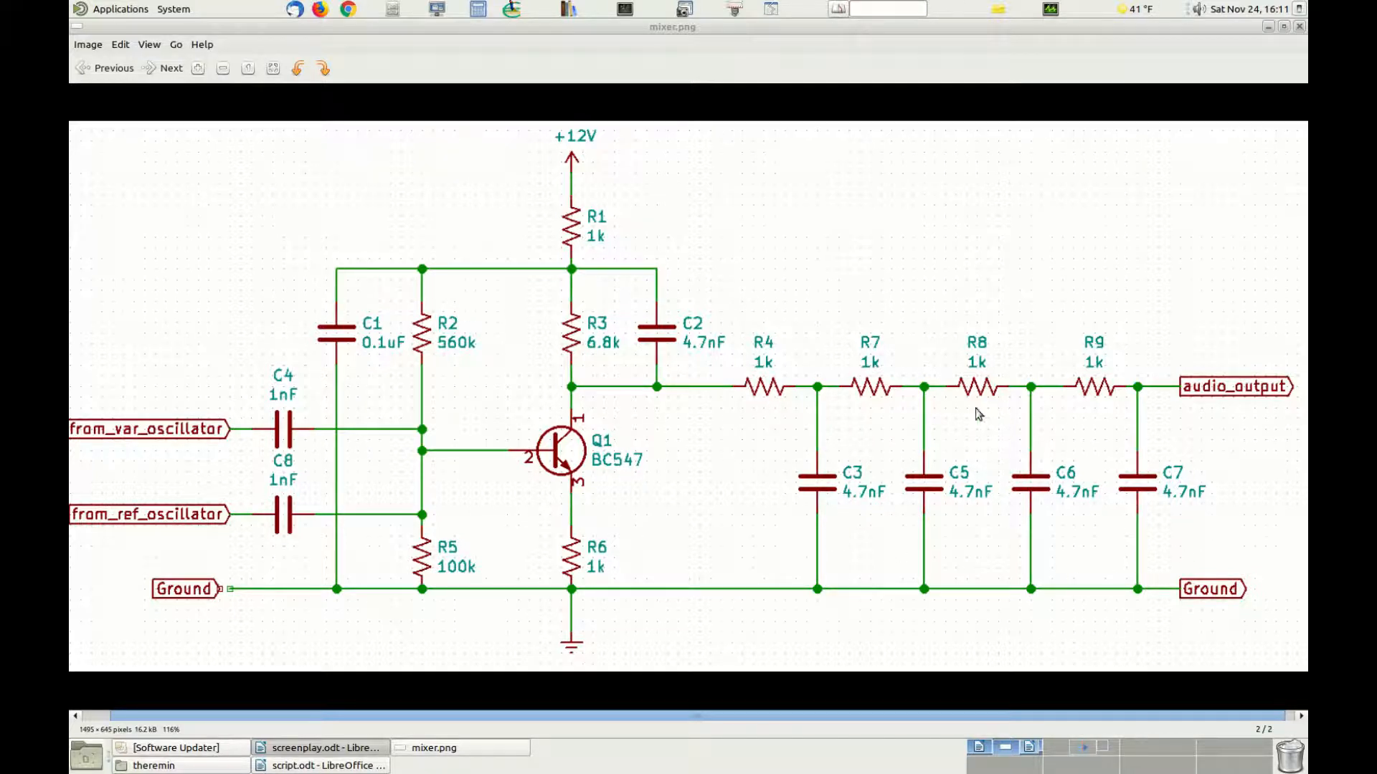
mouse_move(766, 404)
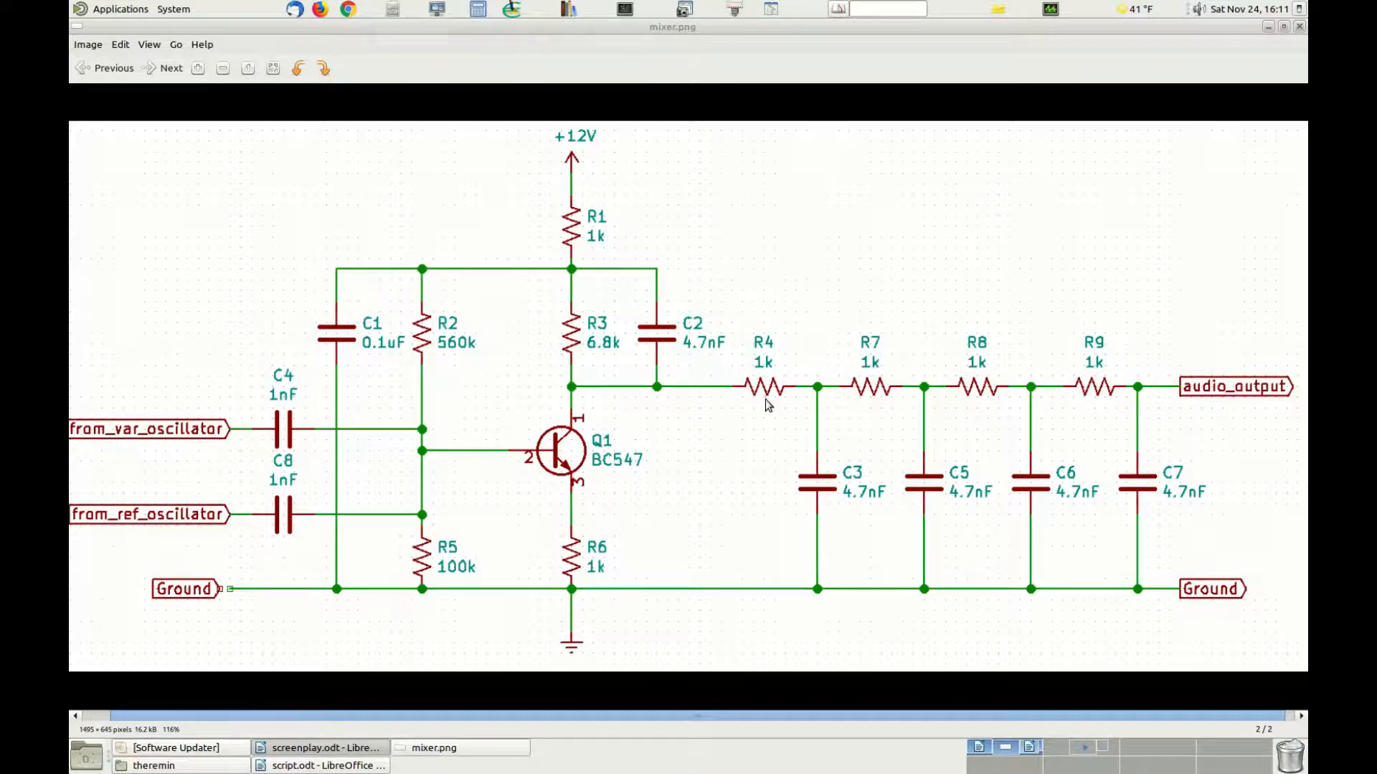
mouse_move(1088, 350)
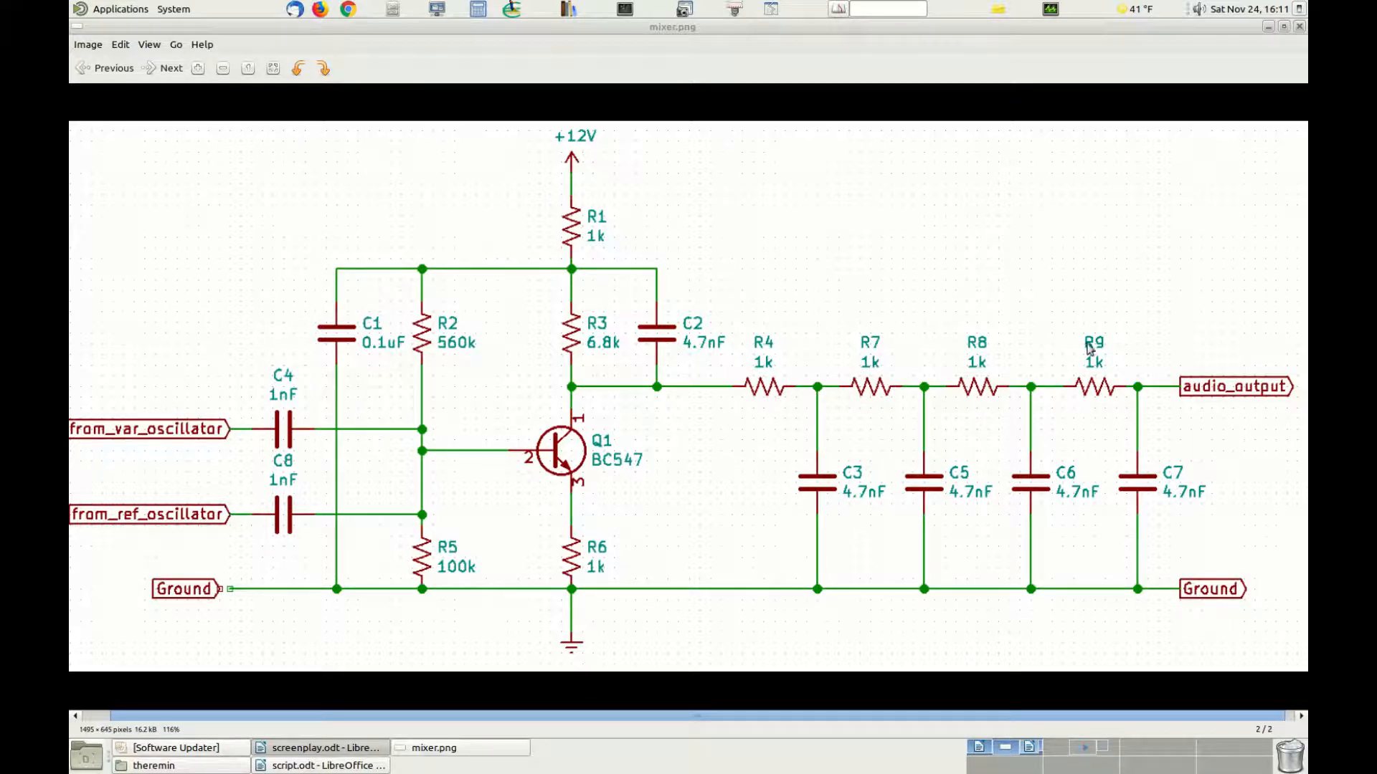
mouse_move(649, 320)
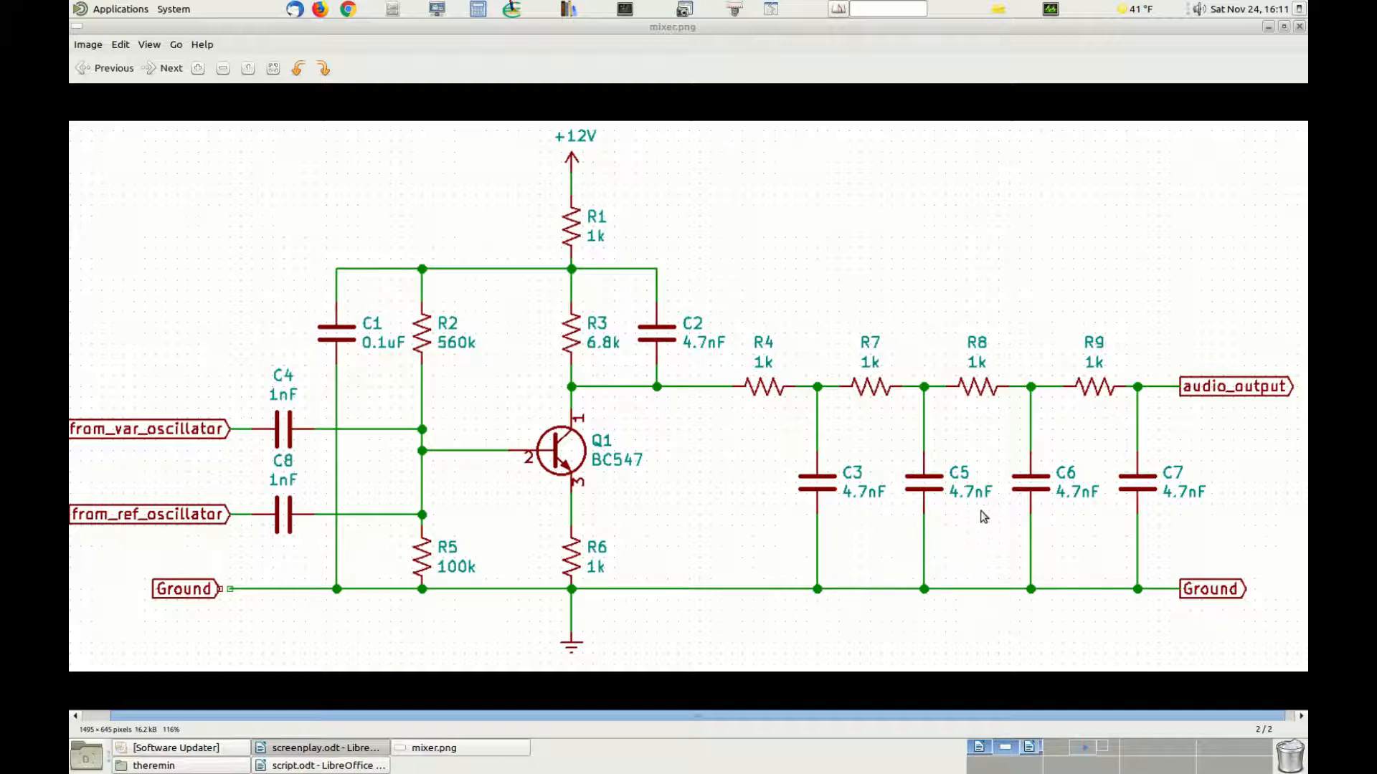
mouse_move(1163, 498)
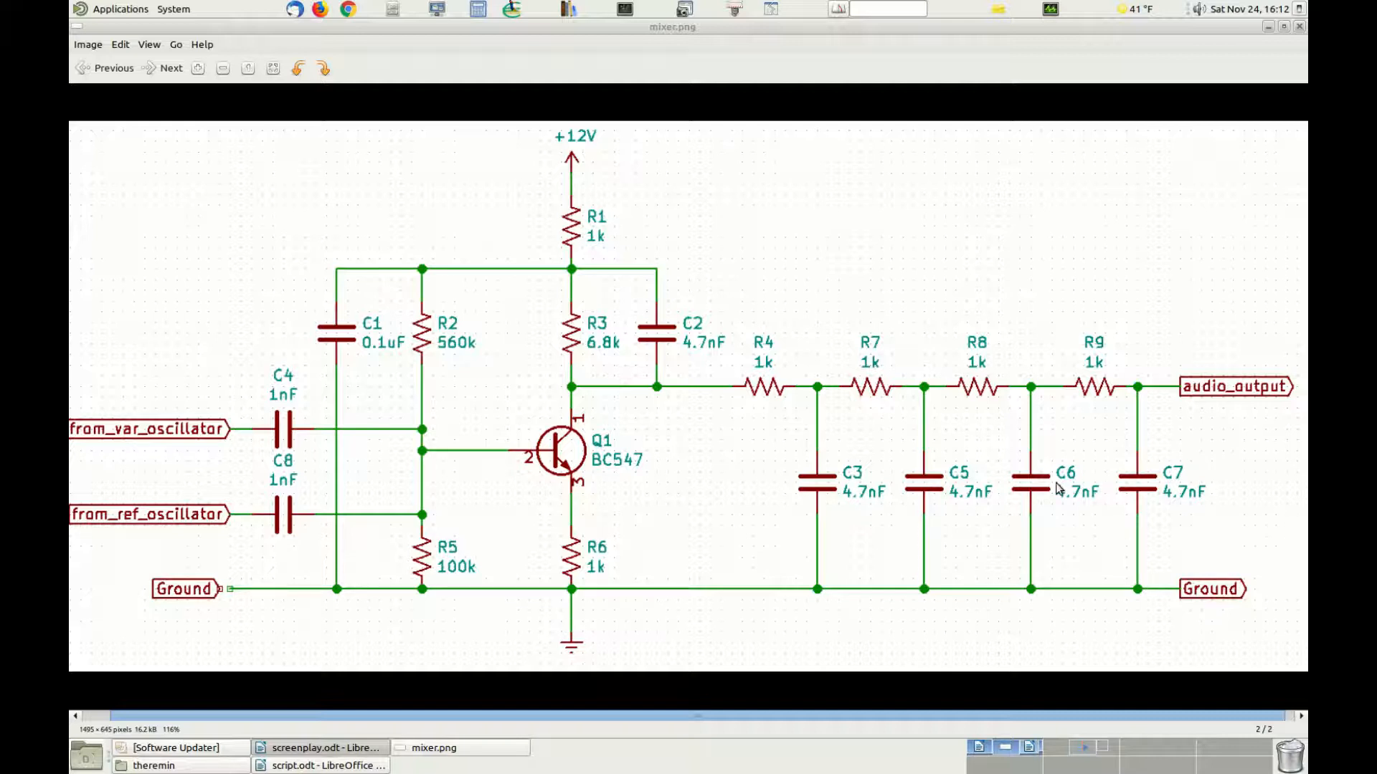
mouse_move(780, 482)
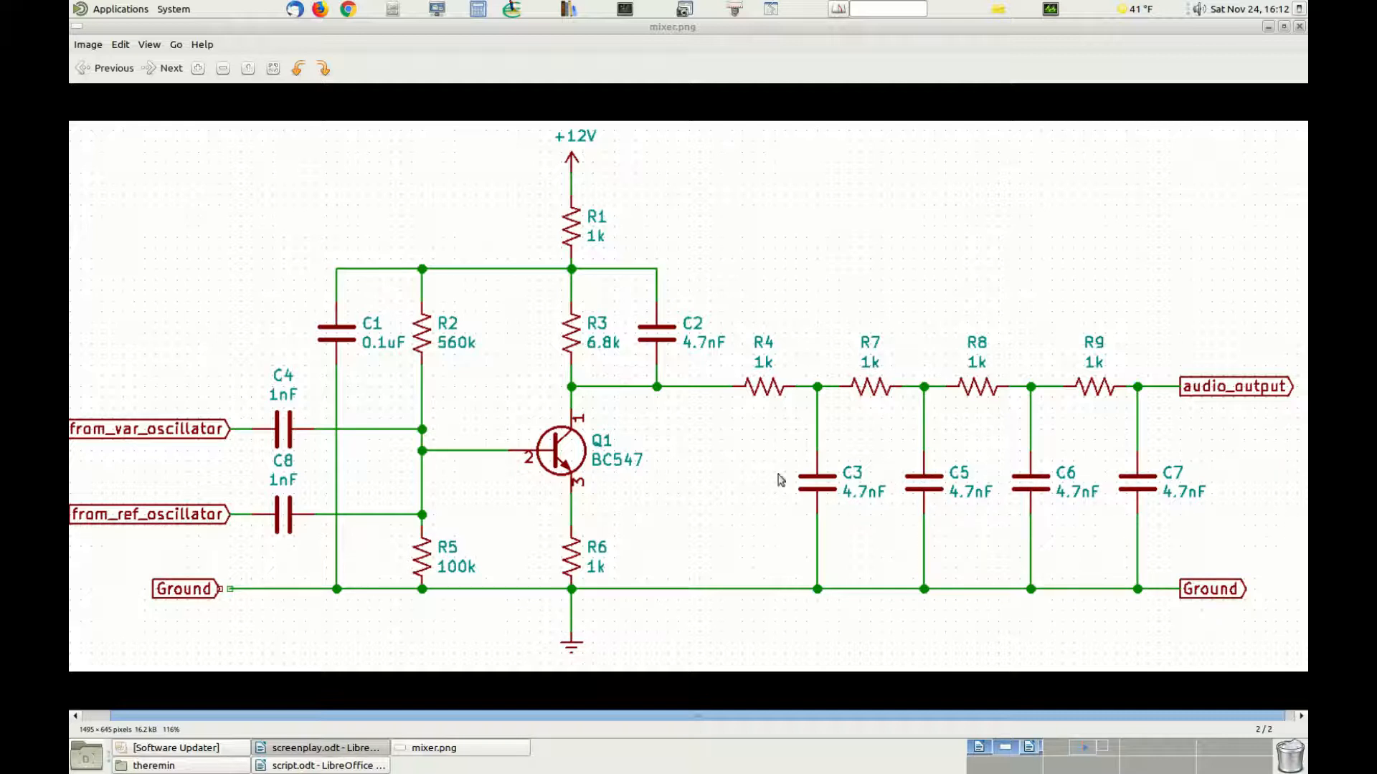
mouse_move(587, 400)
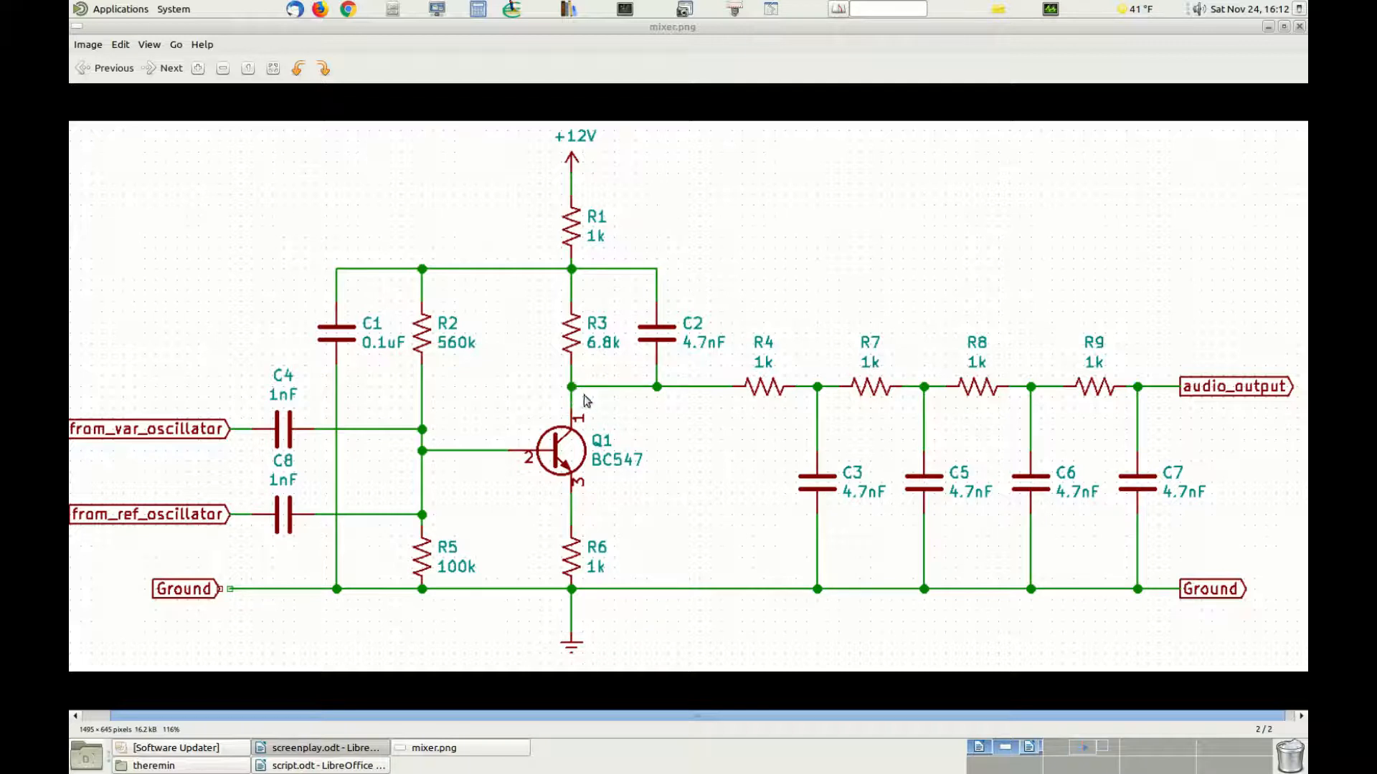
mouse_move(577, 395)
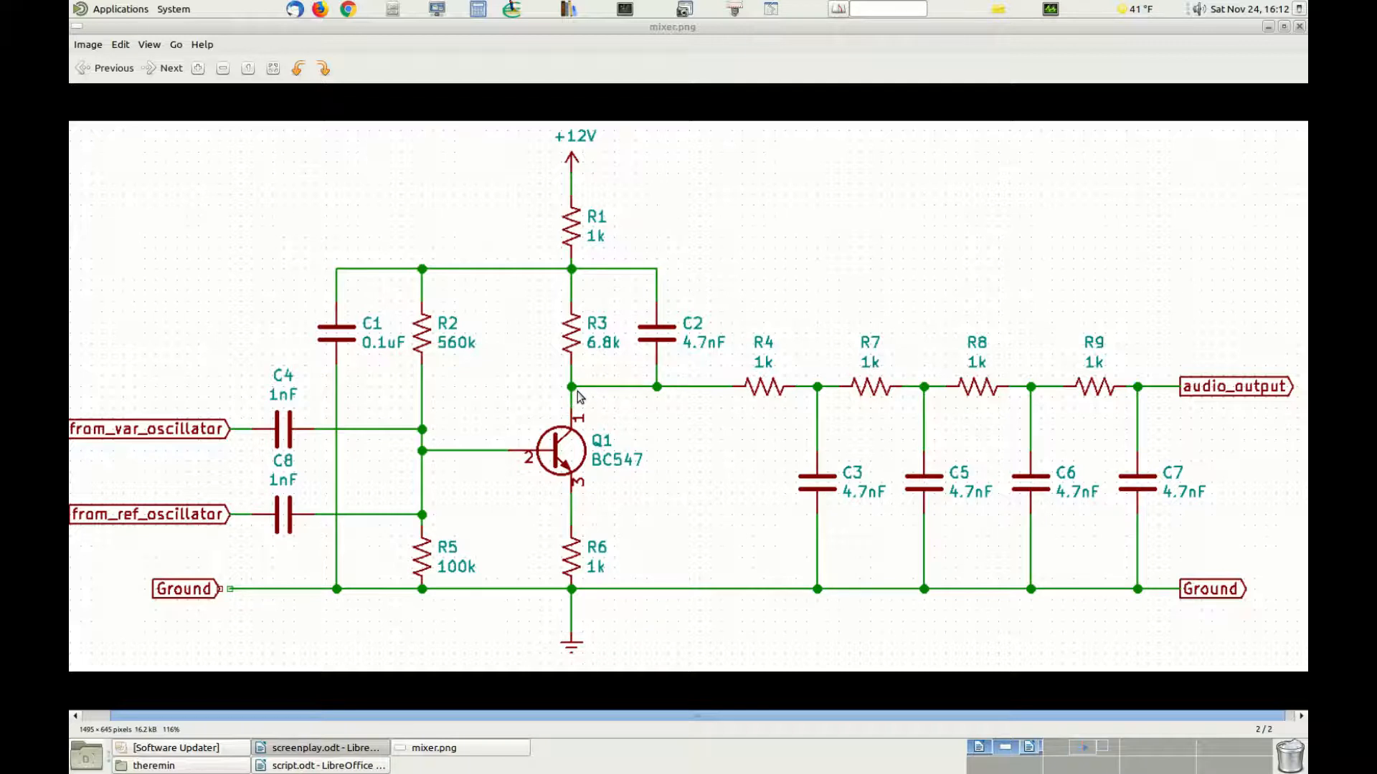
mouse_move(873, 518)
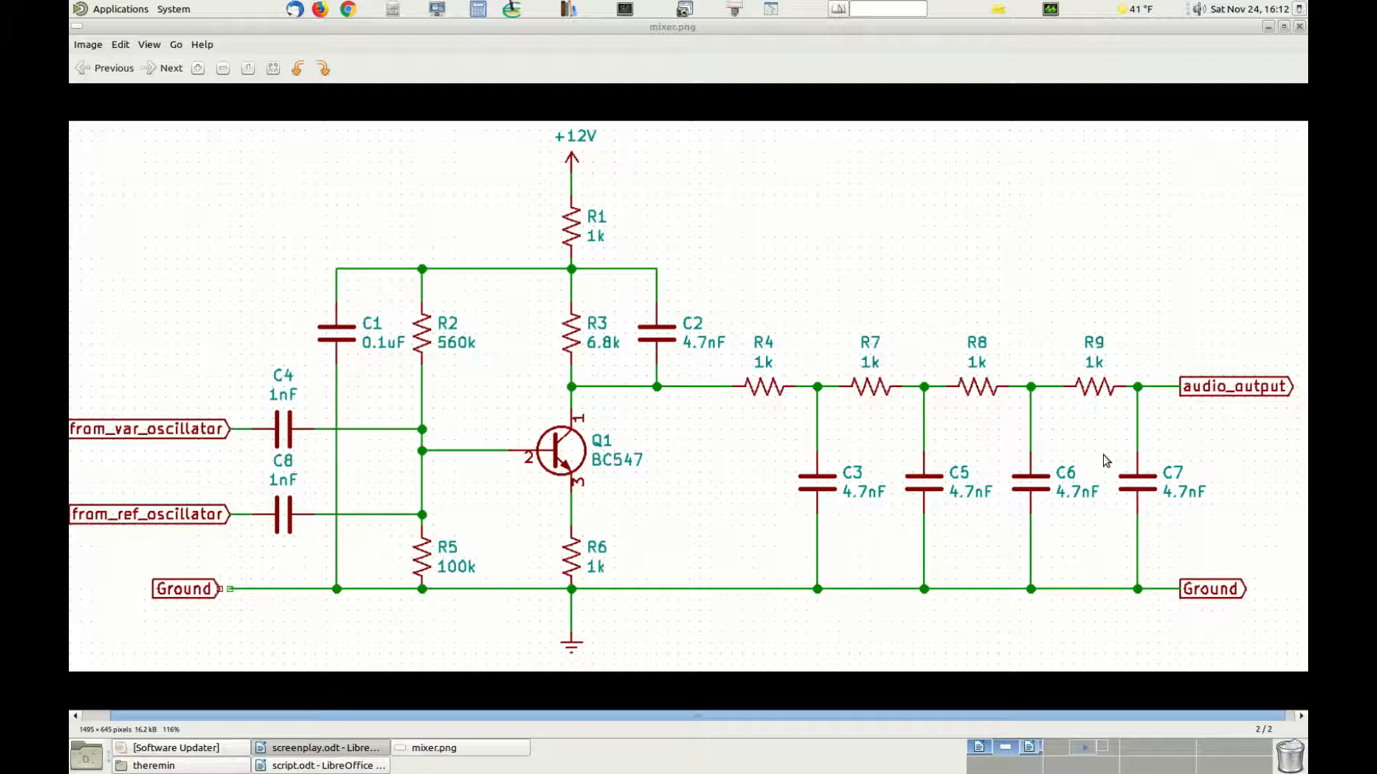
mouse_move(1242, 409)
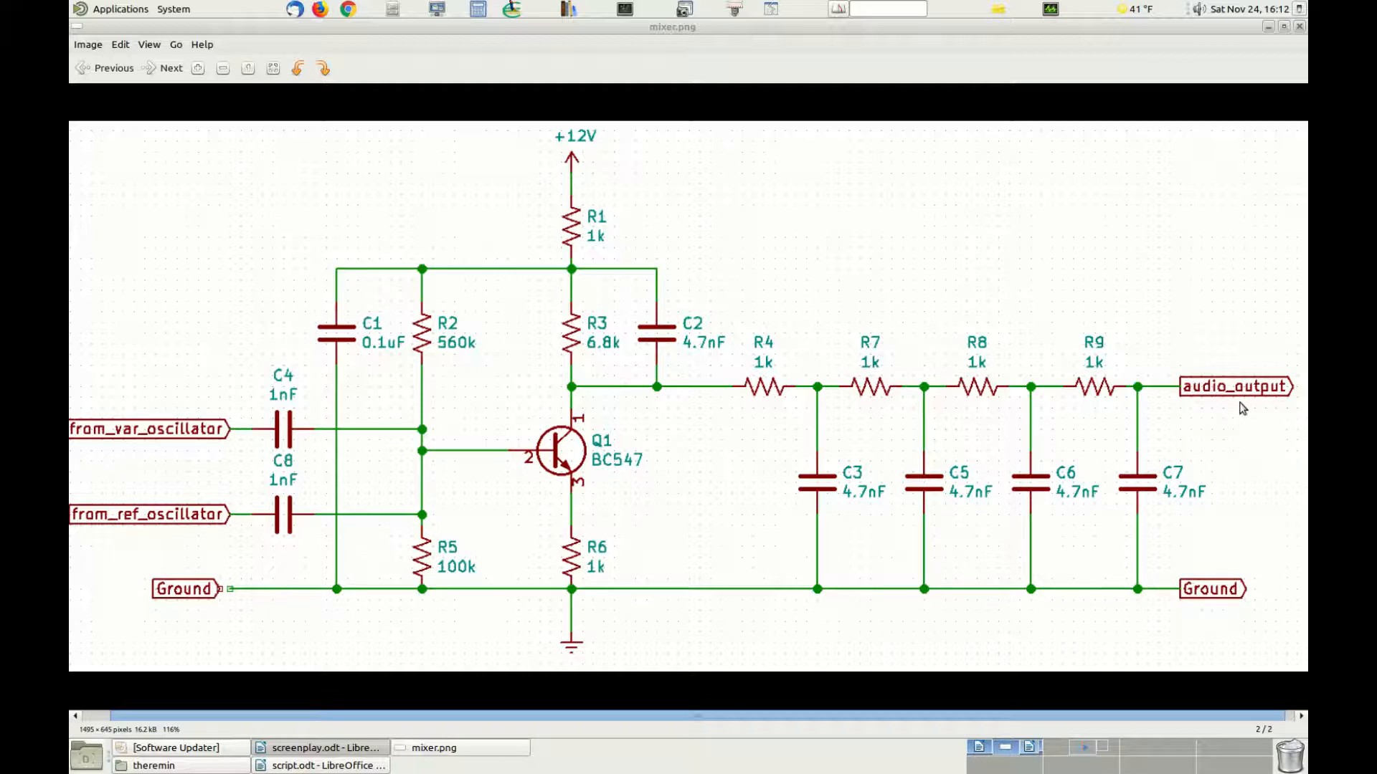
mouse_move(1253, 401)
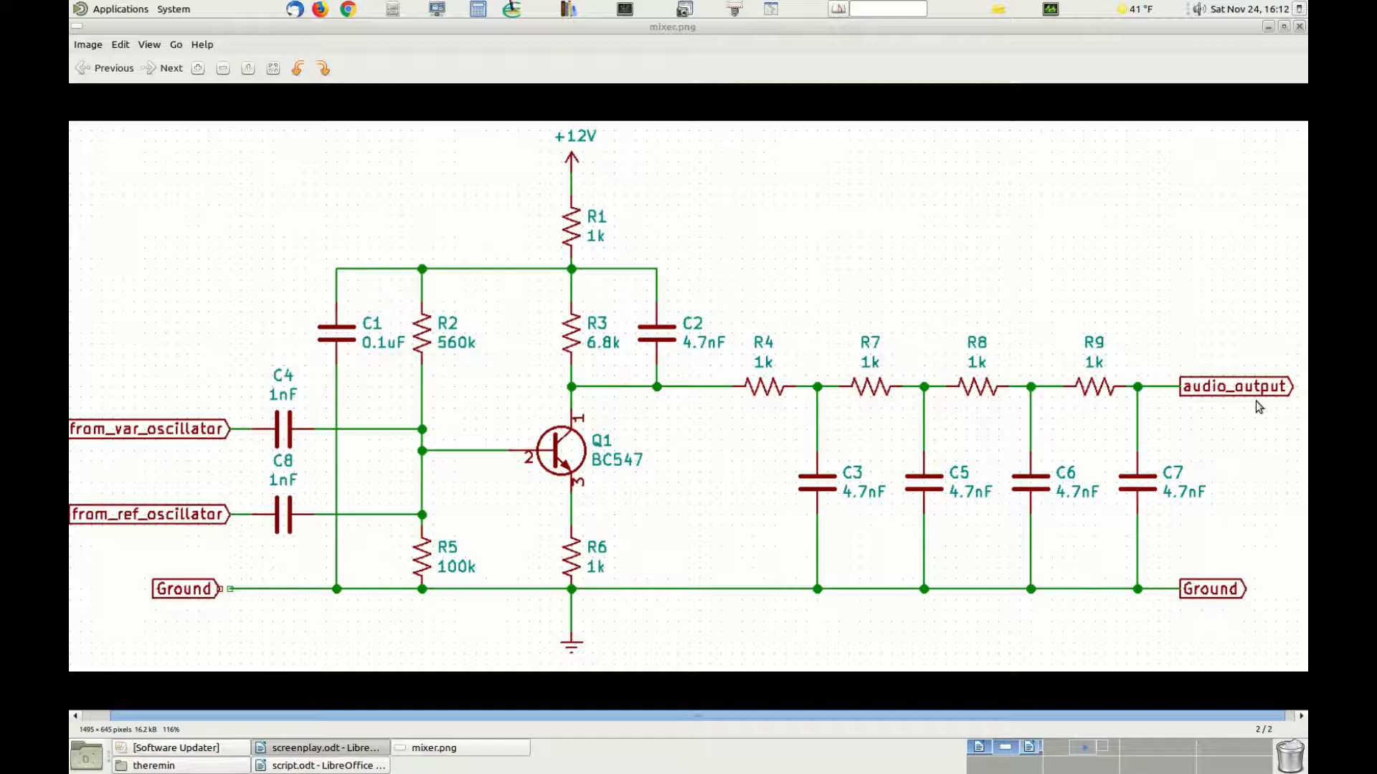
mouse_move(1235, 425)
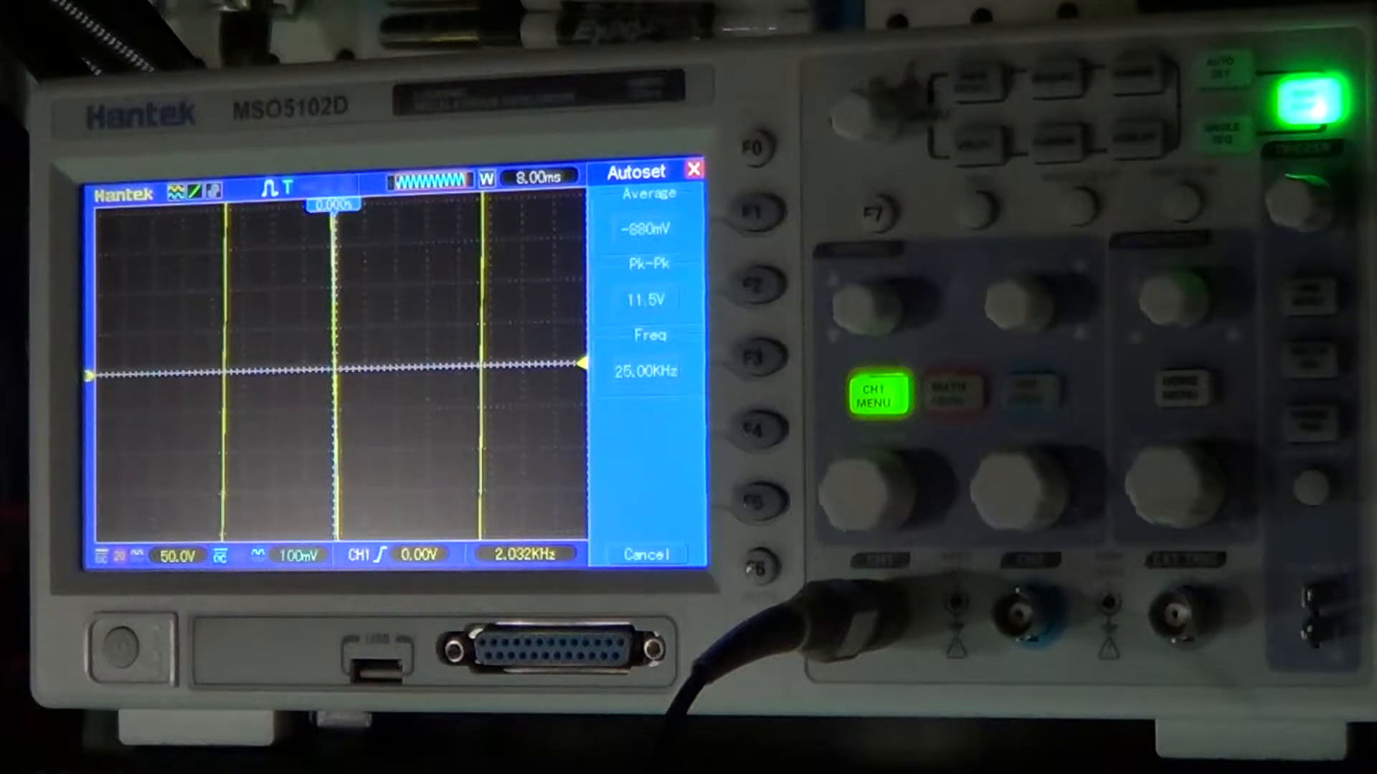
Step: Run Autoset on the Hantek scope and dismiss the measurement panel before adjusting the timebase
left_click(1223, 72)
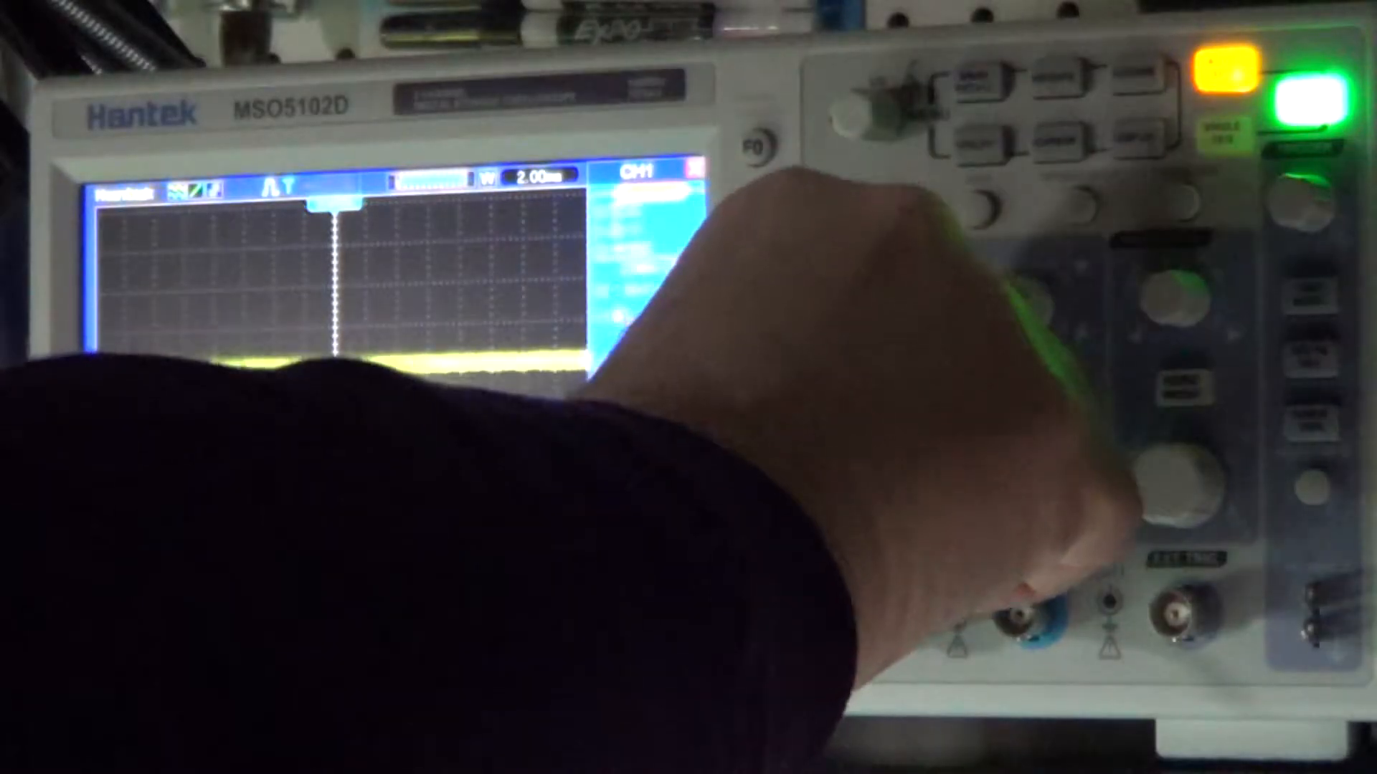
left_click(877, 392)
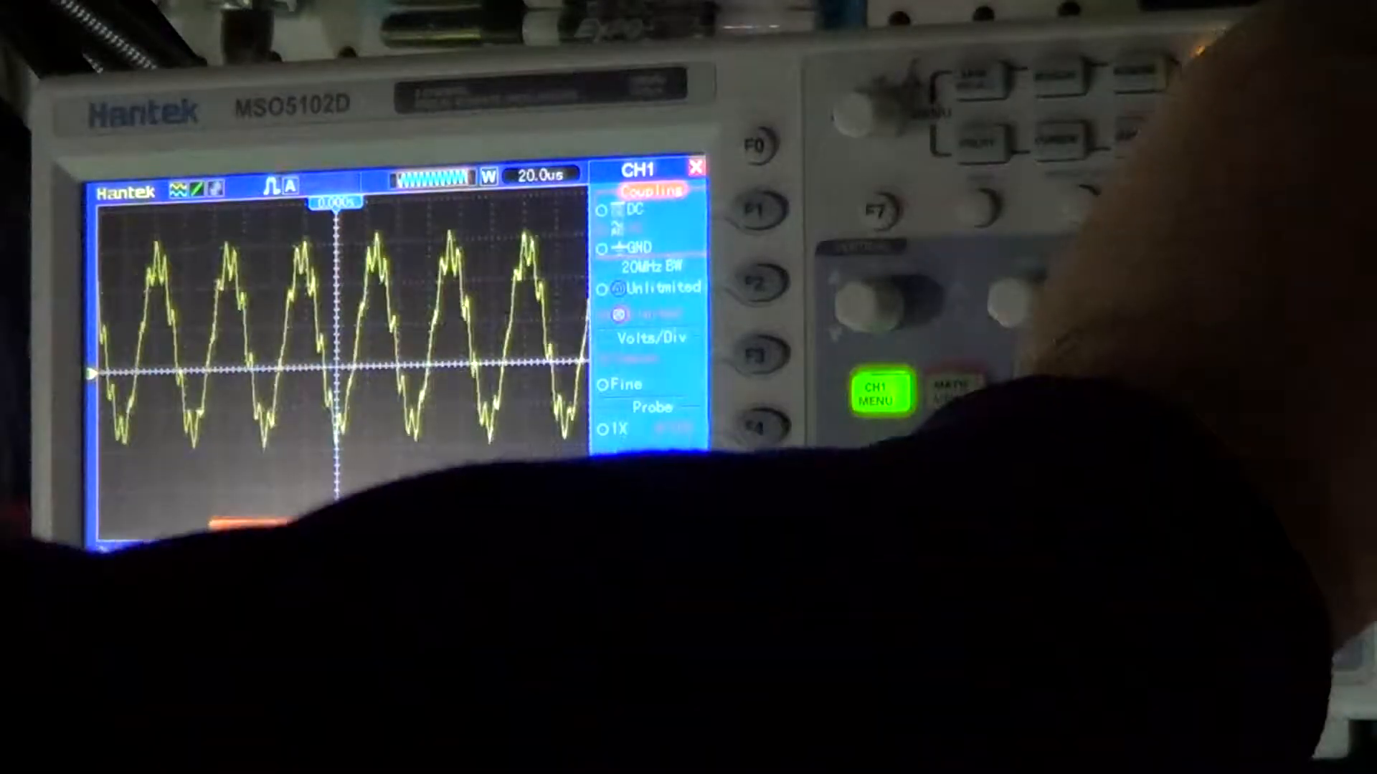
Step: Show channel 1's coupling and probe settings and stabilise the 20 µs trace with Autoset
left_click(1223, 68)
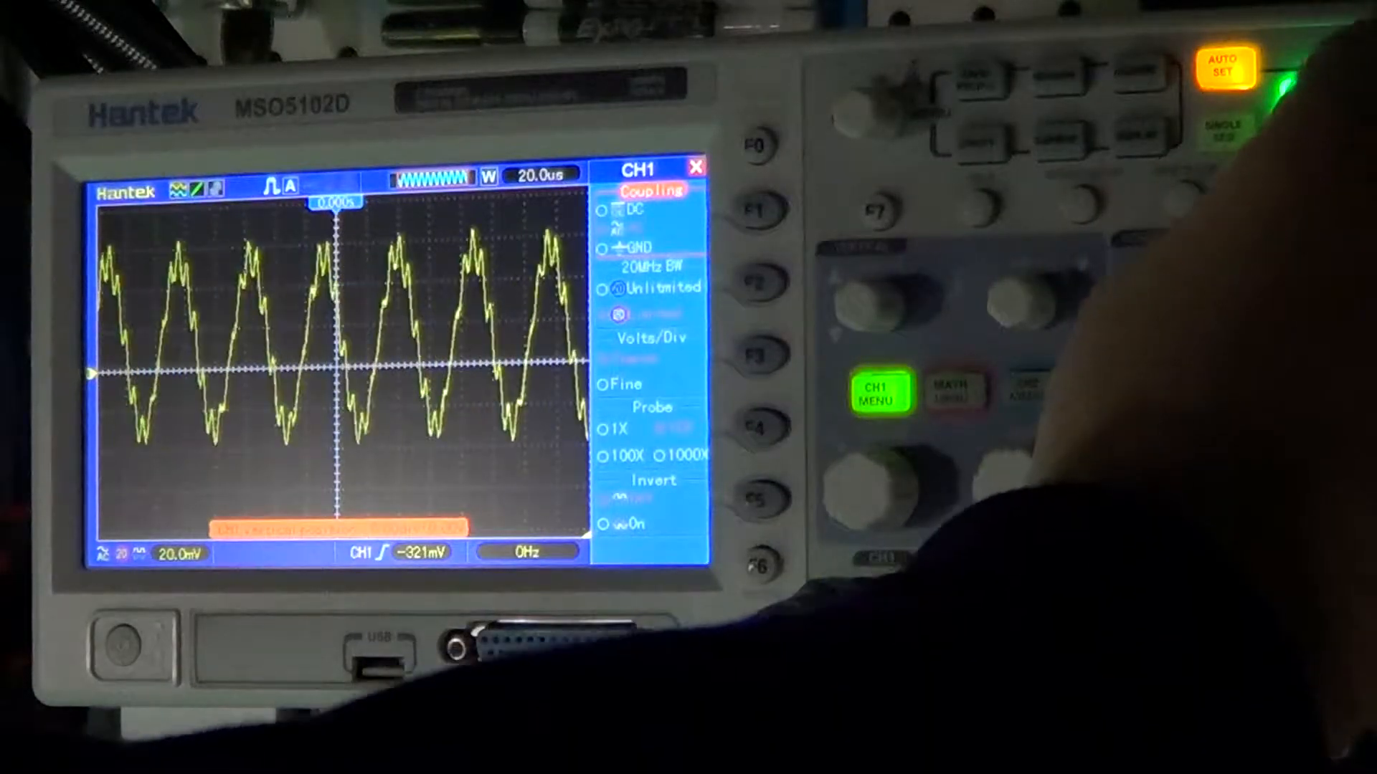